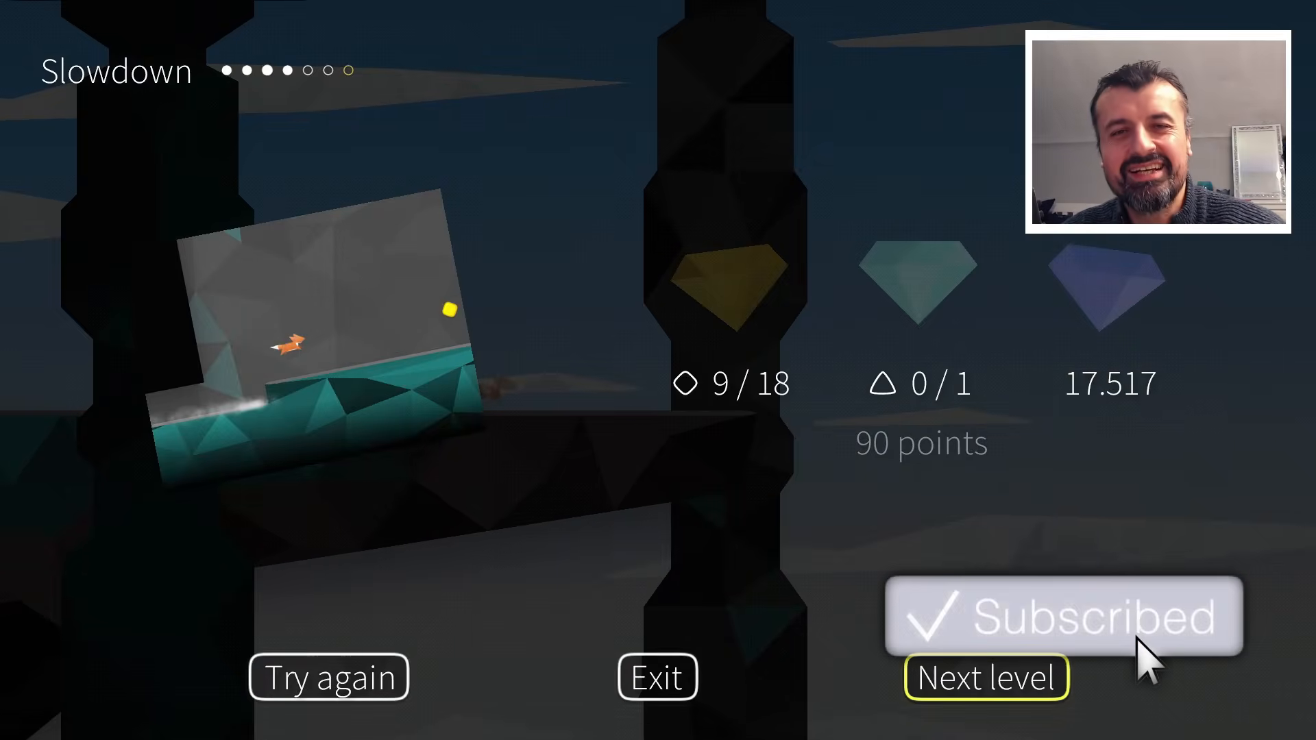
# - Subscribe to the TechDoctorUK channel from its YouTube channel page
pyautogui.click(1062, 615)
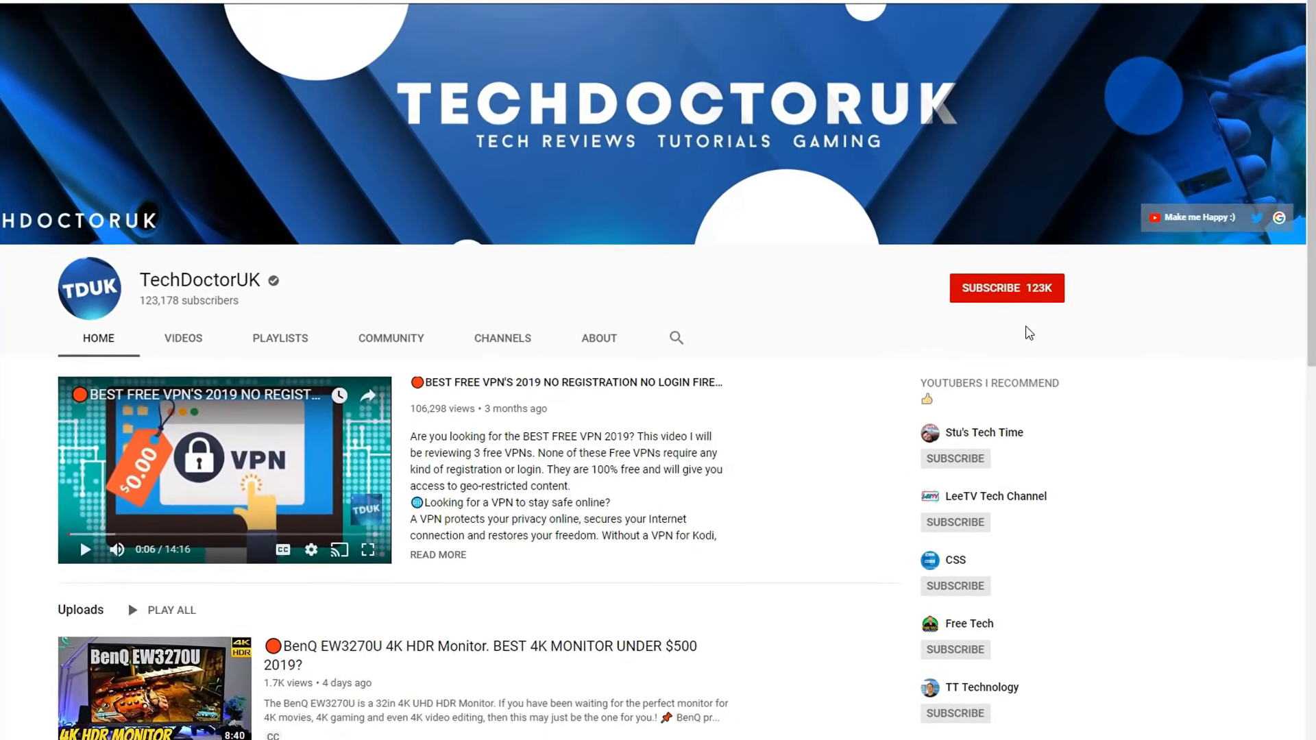
pyautogui.click(1006, 287)
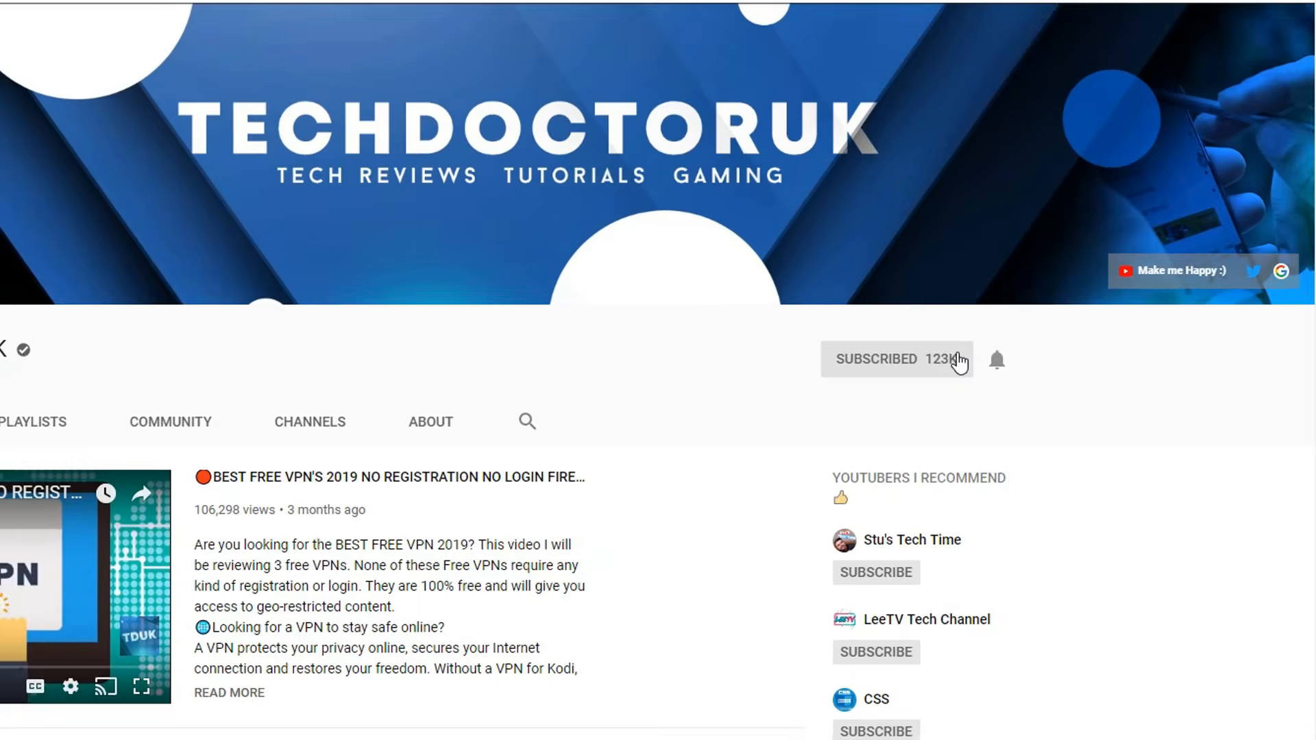
pyautogui.scroll(-3)
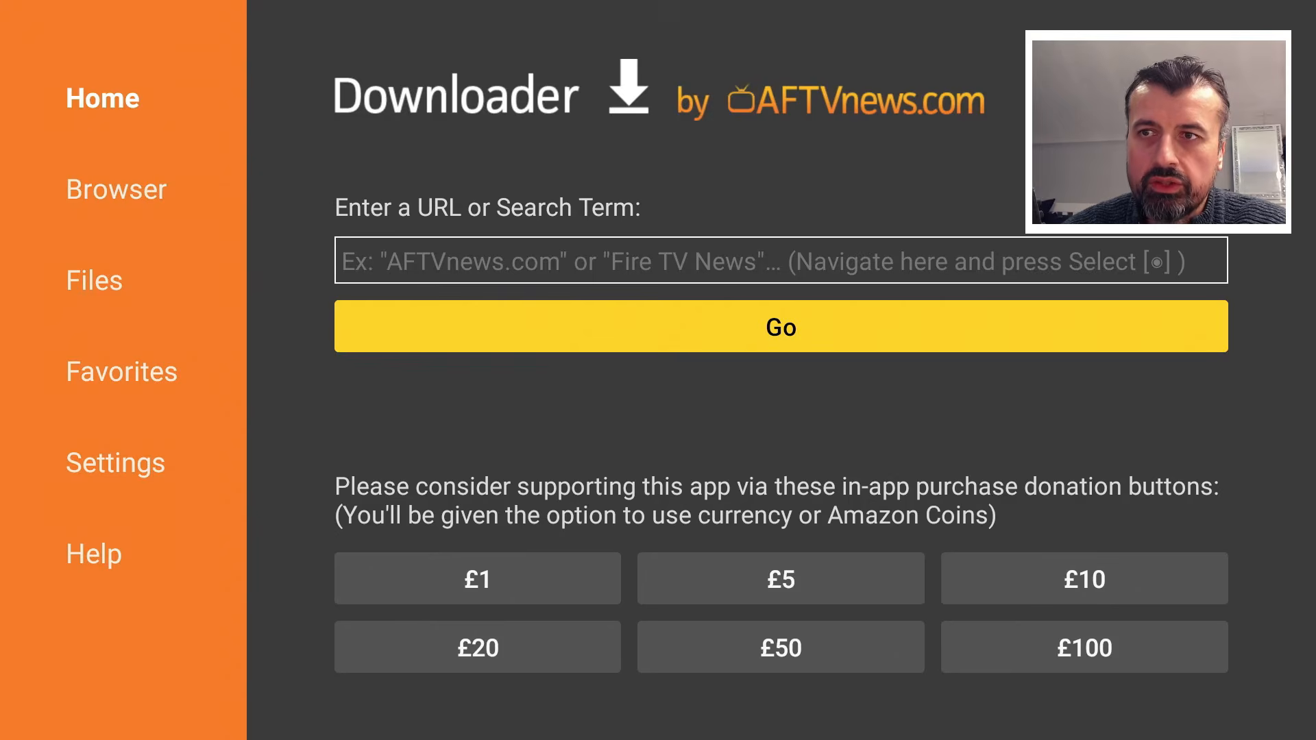
# - Enter short code 53402 in Downloader's URL field and load the TechDoctorUK site
pyautogui.click(780, 260)
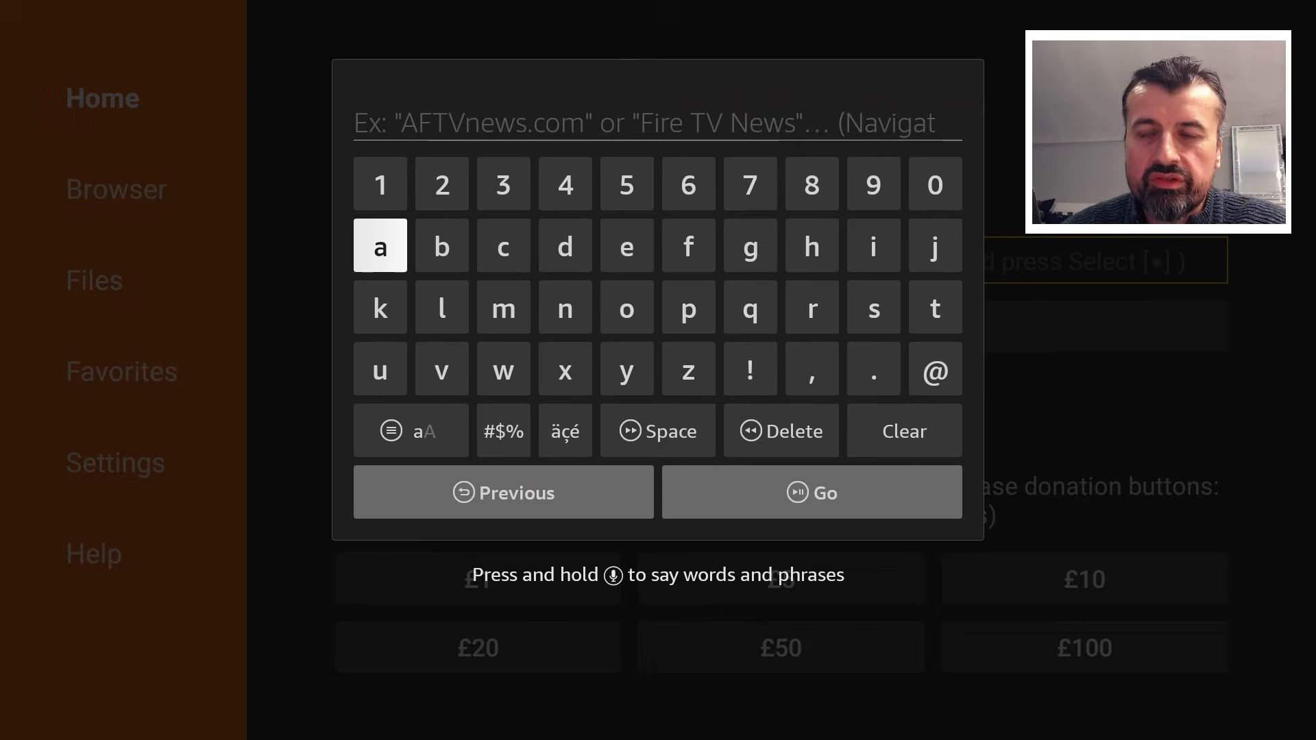
pyautogui.click(440, 184)
pyautogui.write('5340')
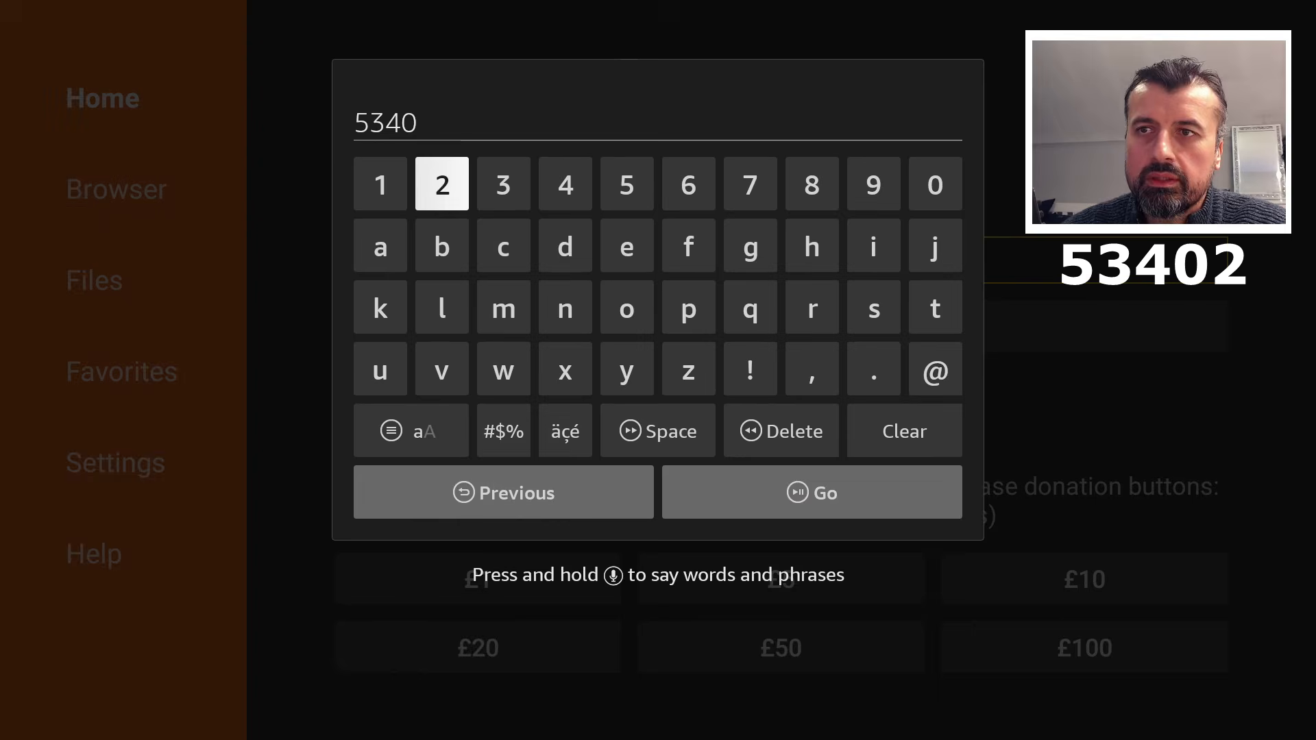
pyautogui.click(810, 492)
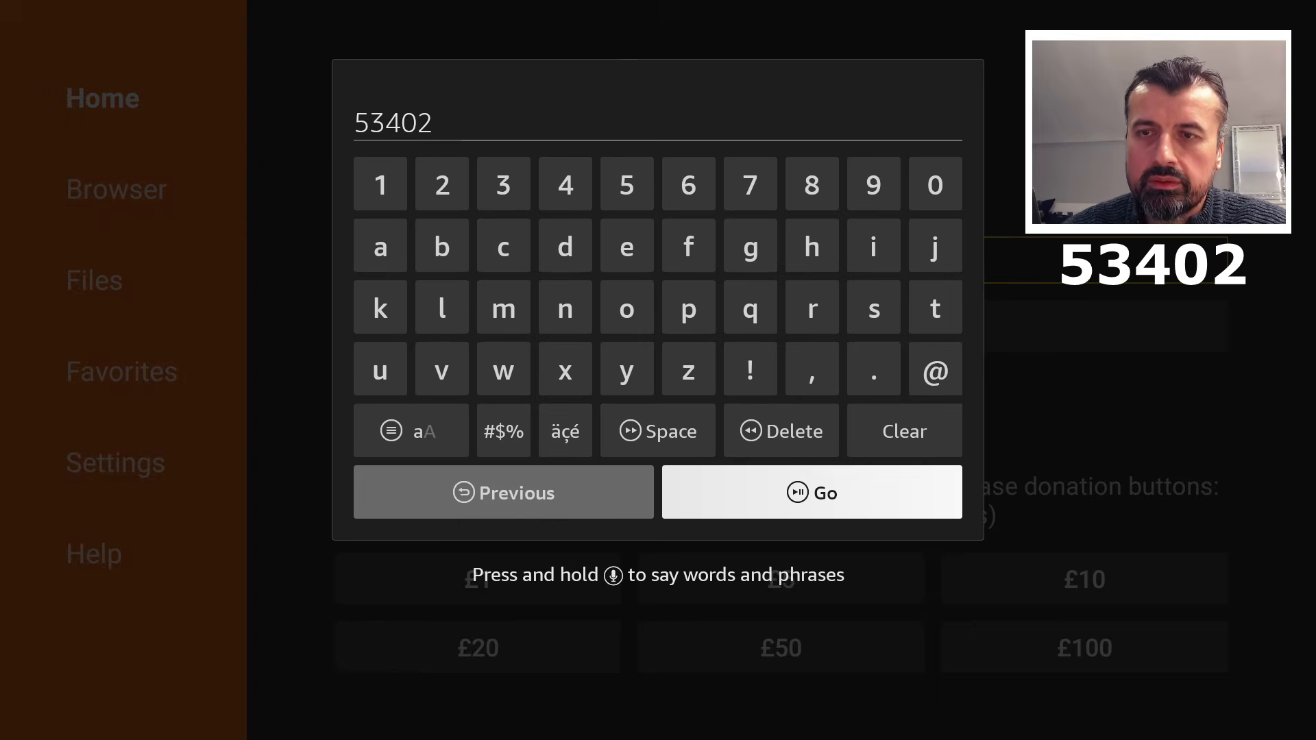
pyautogui.click(812, 492)
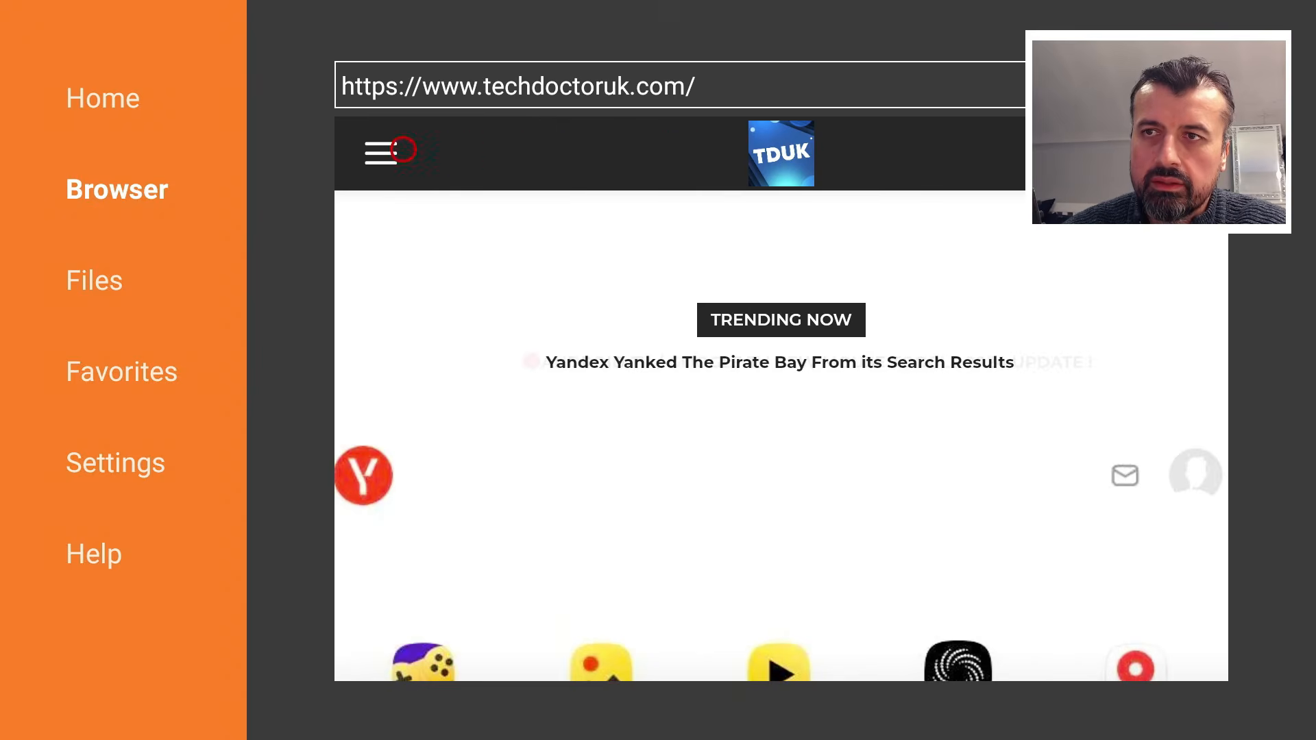
# - Open the 'Access Entire Google Playstore With Aurora Store' article and scroll through its features
pyautogui.click(380, 152)
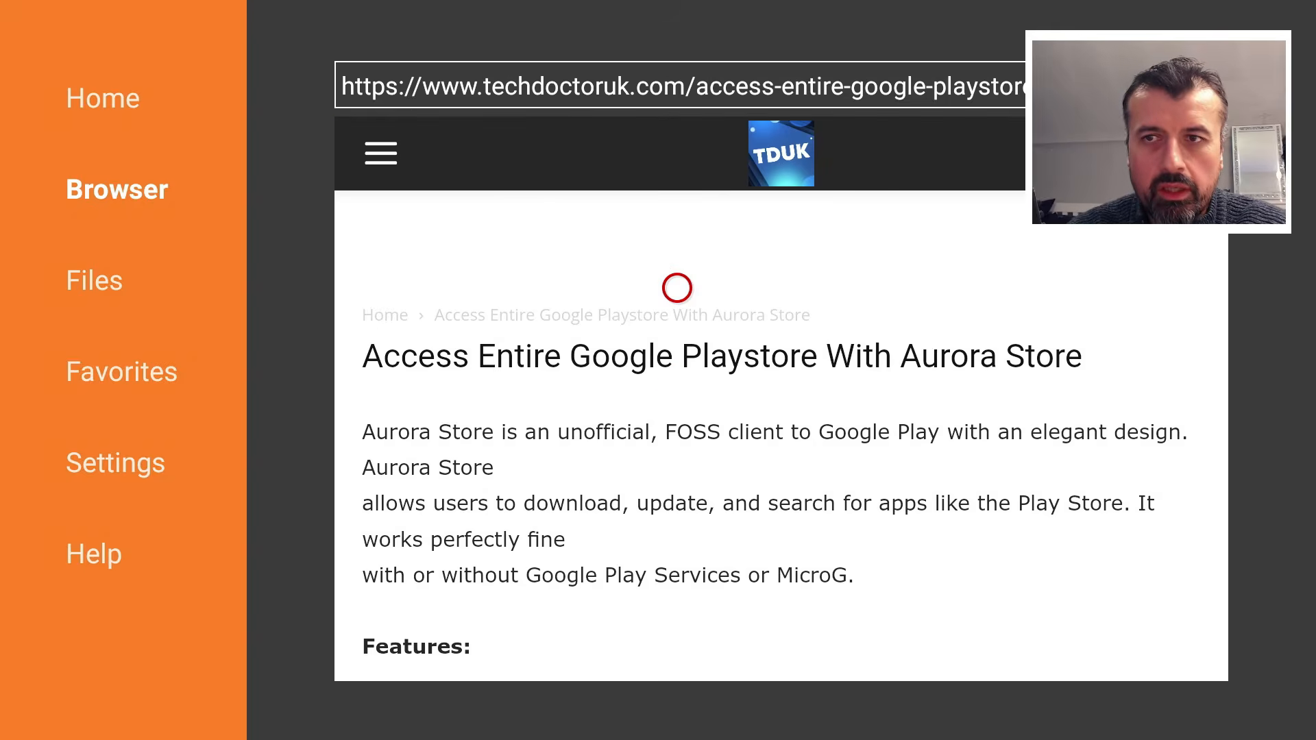
pyautogui.moveTo(677, 336)
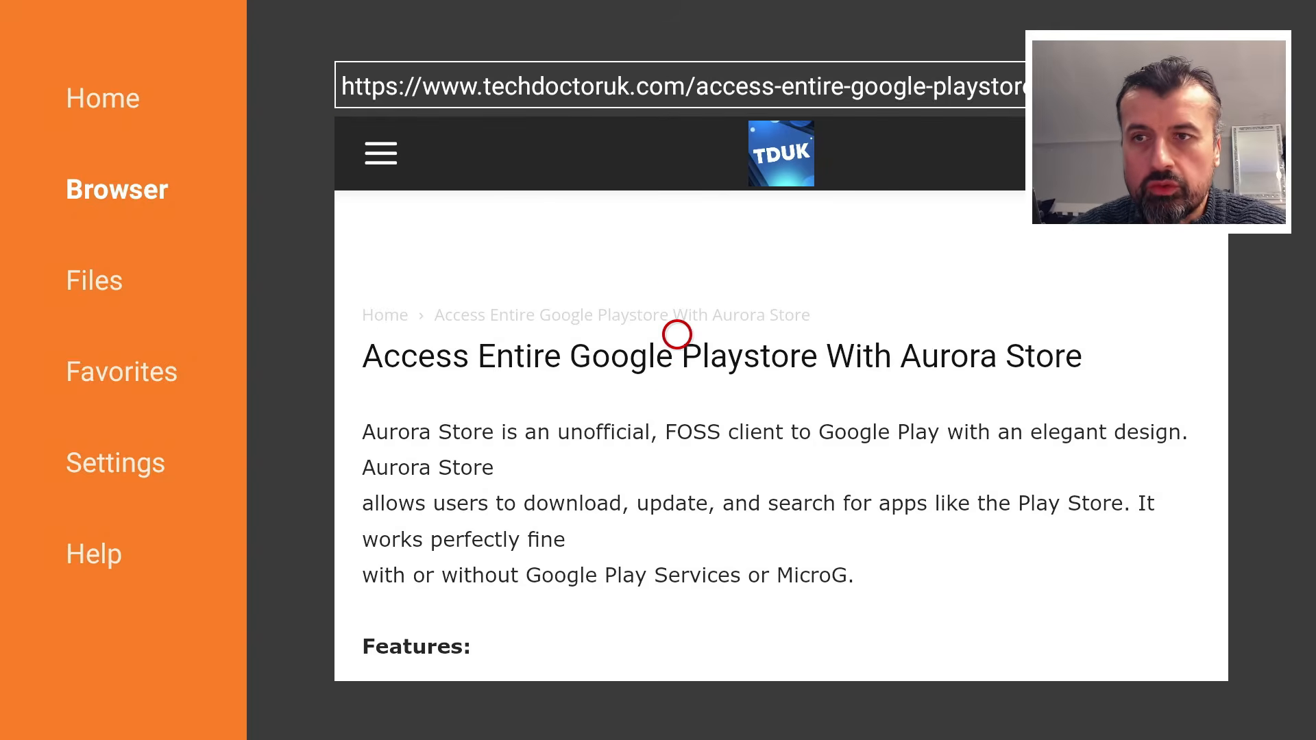
pyautogui.scroll(-3)
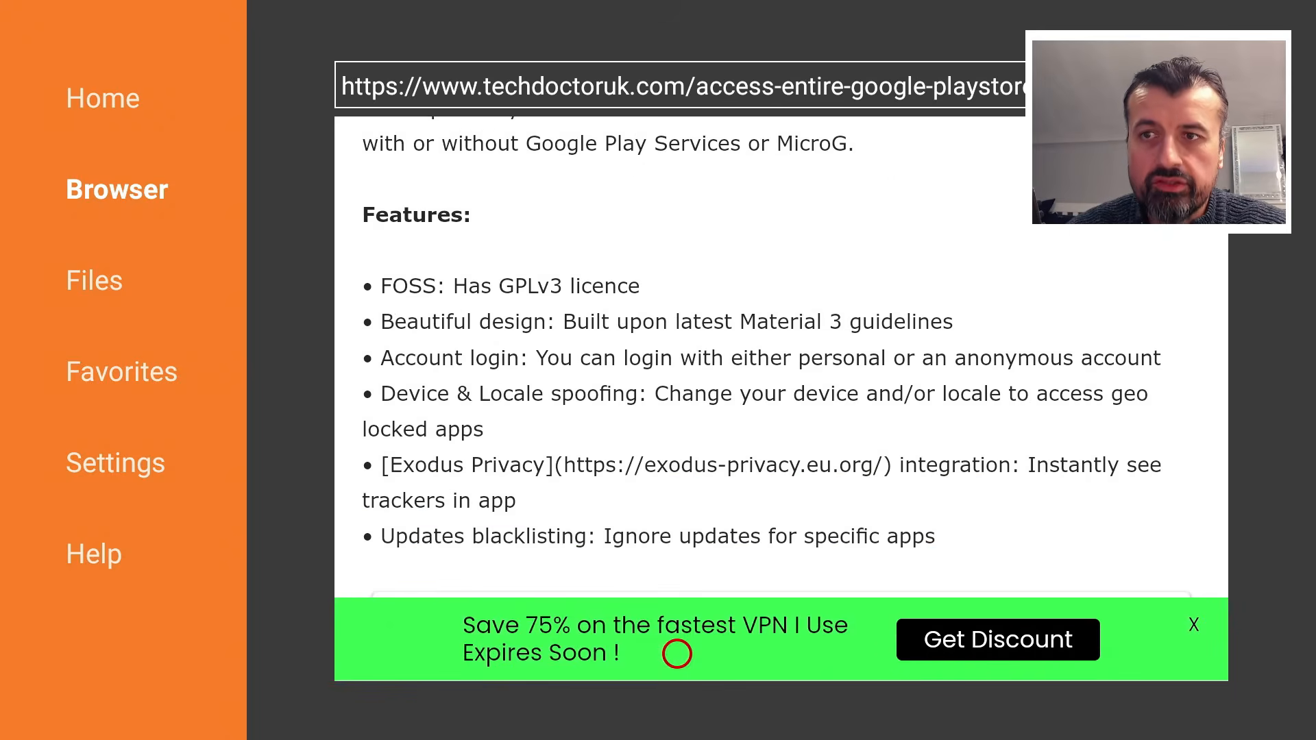
pyautogui.scroll(-3)
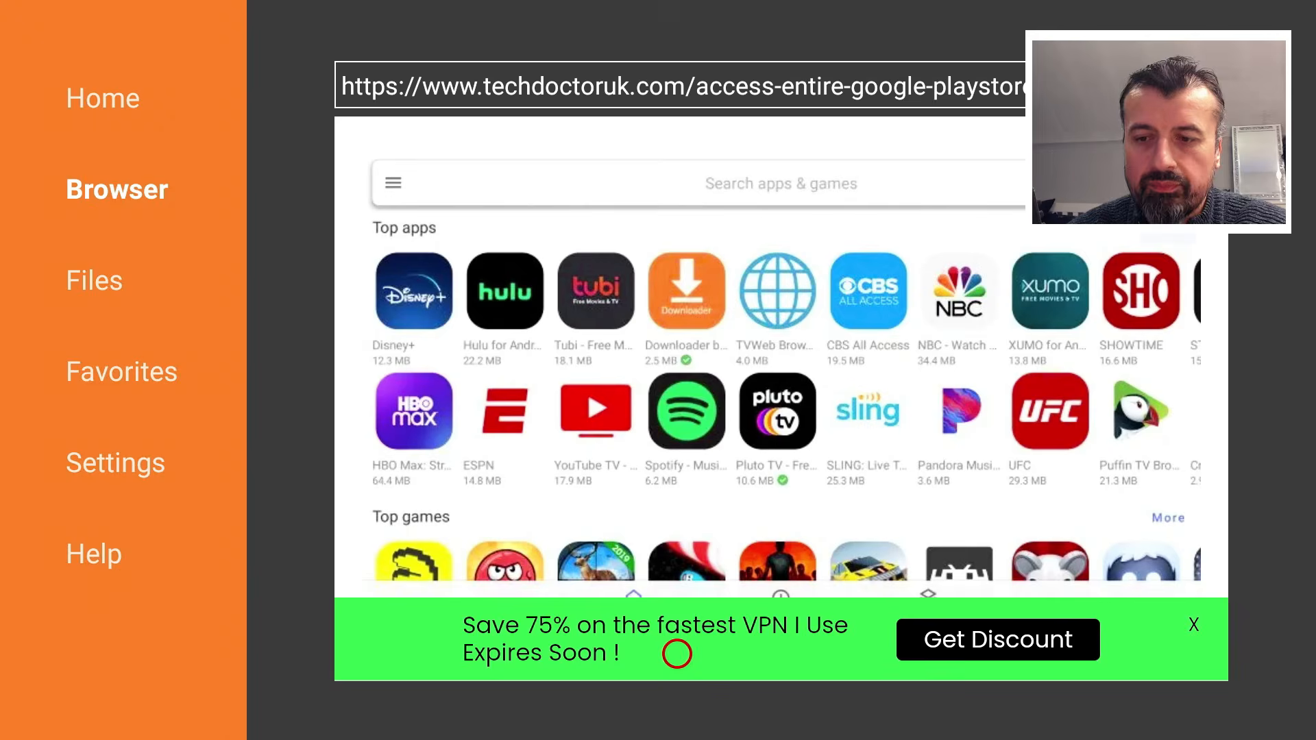
# - Scroll the article down to the Software Needed section with the Aurora Store 4.3.5 link
pyautogui.scroll(-3)
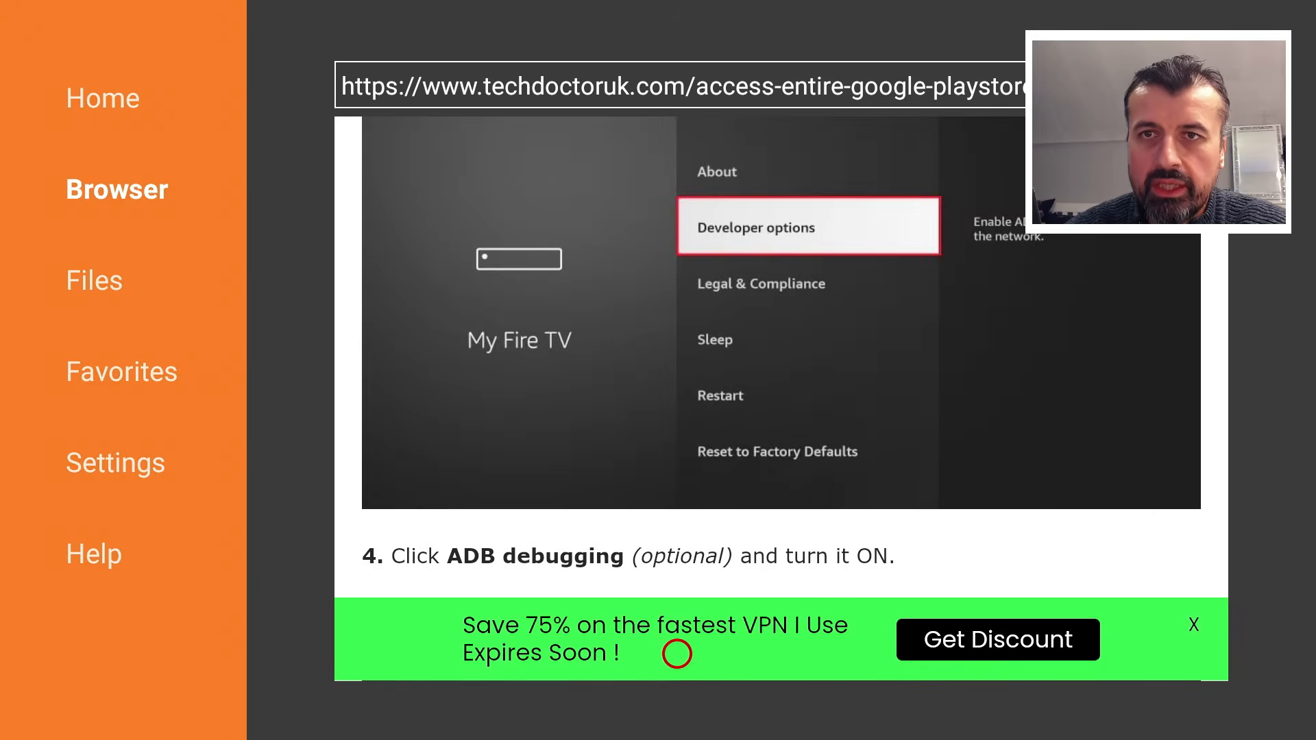
pyautogui.scroll(-3)
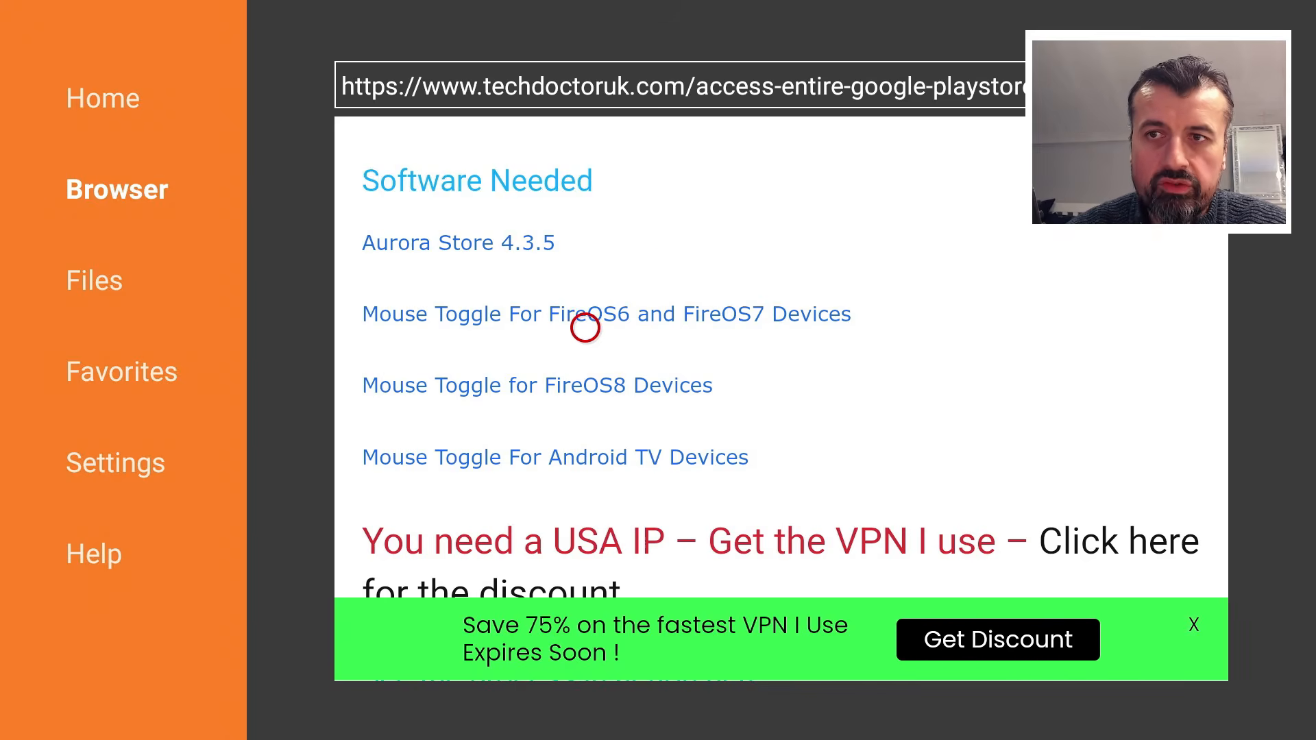
pyautogui.moveTo(723, 327)
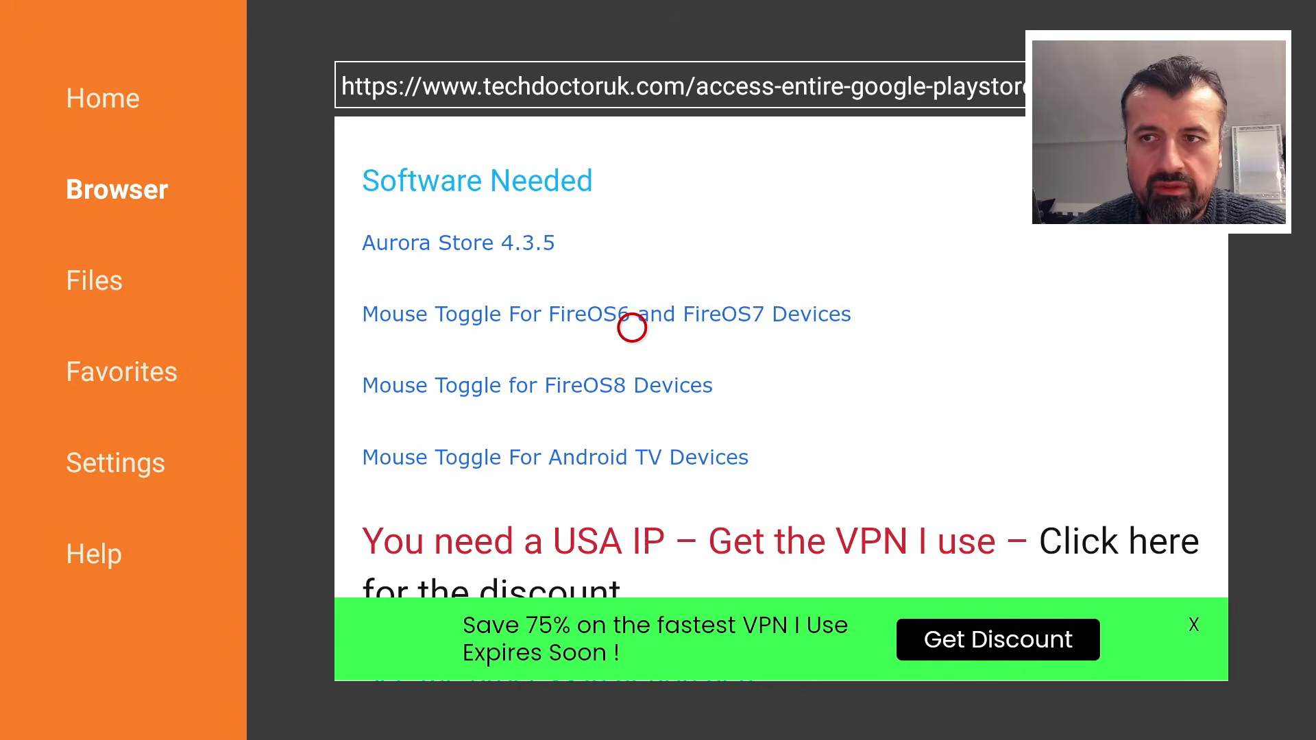
pyautogui.moveTo(632, 419)
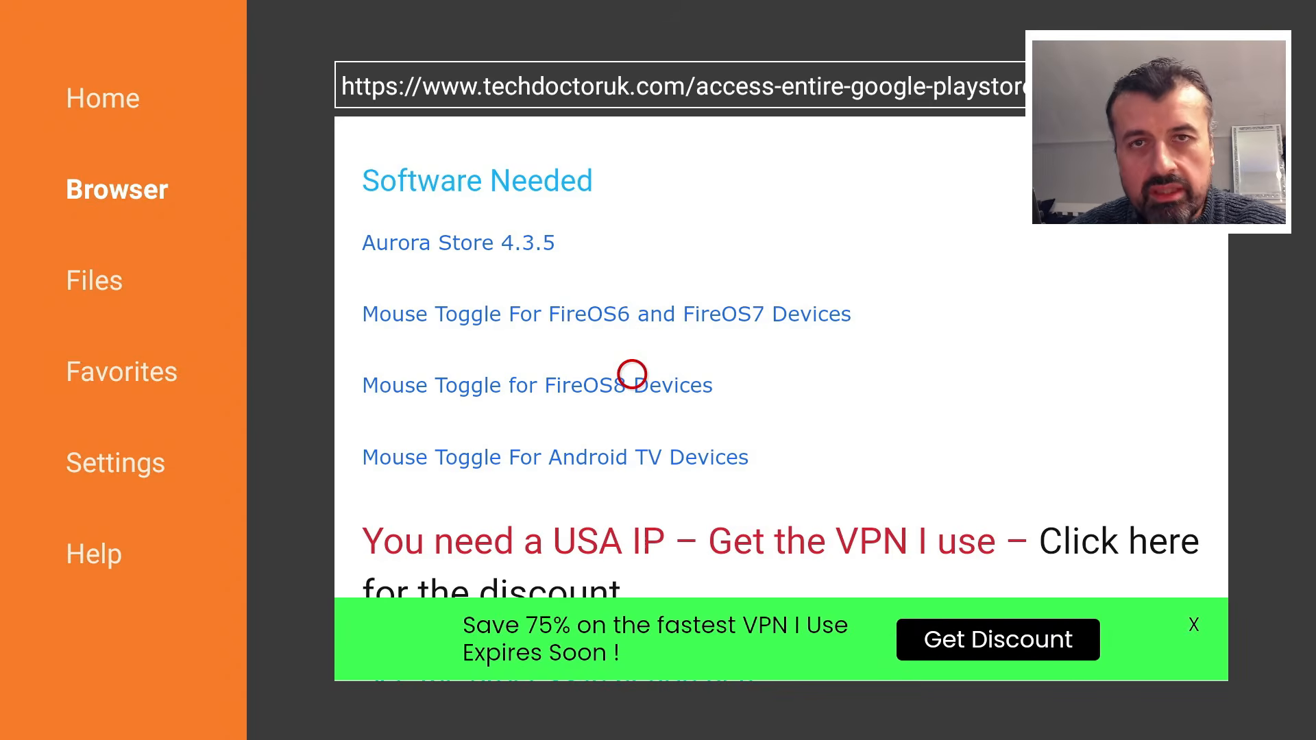
pyautogui.moveTo(631, 488)
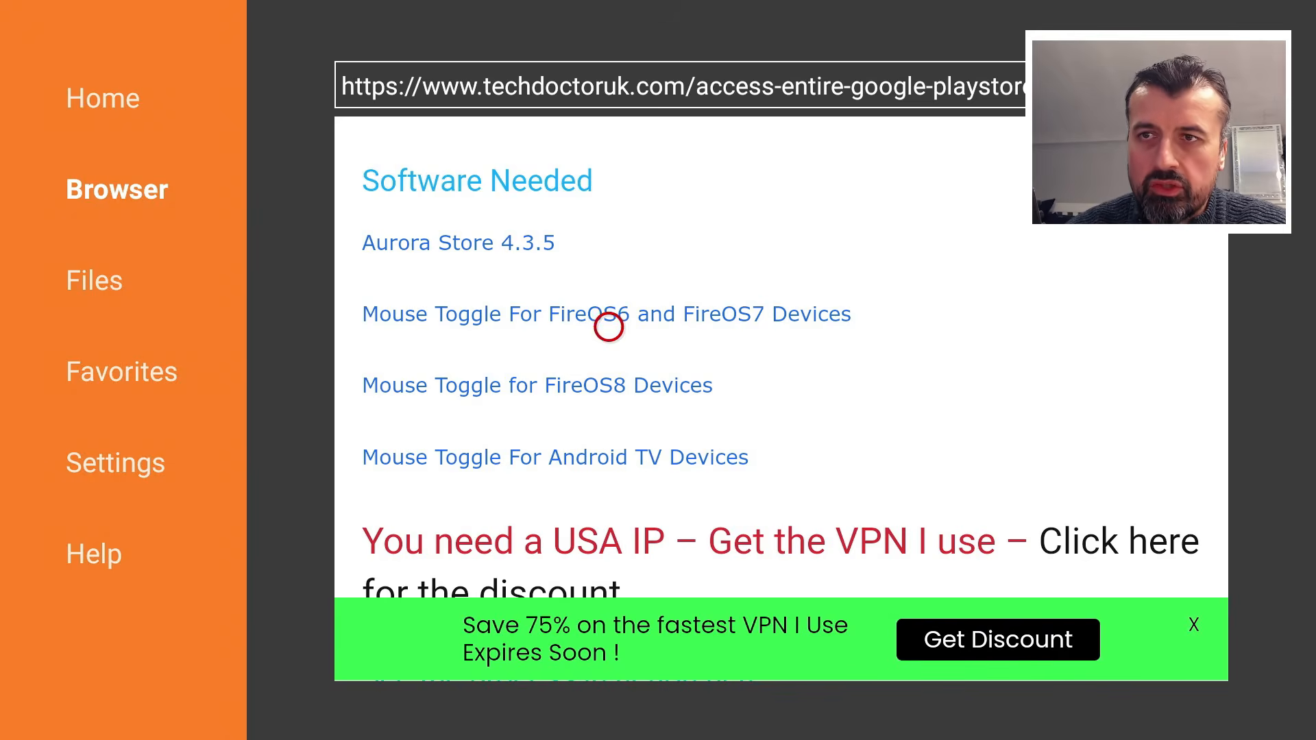
pyautogui.moveTo(517, 189)
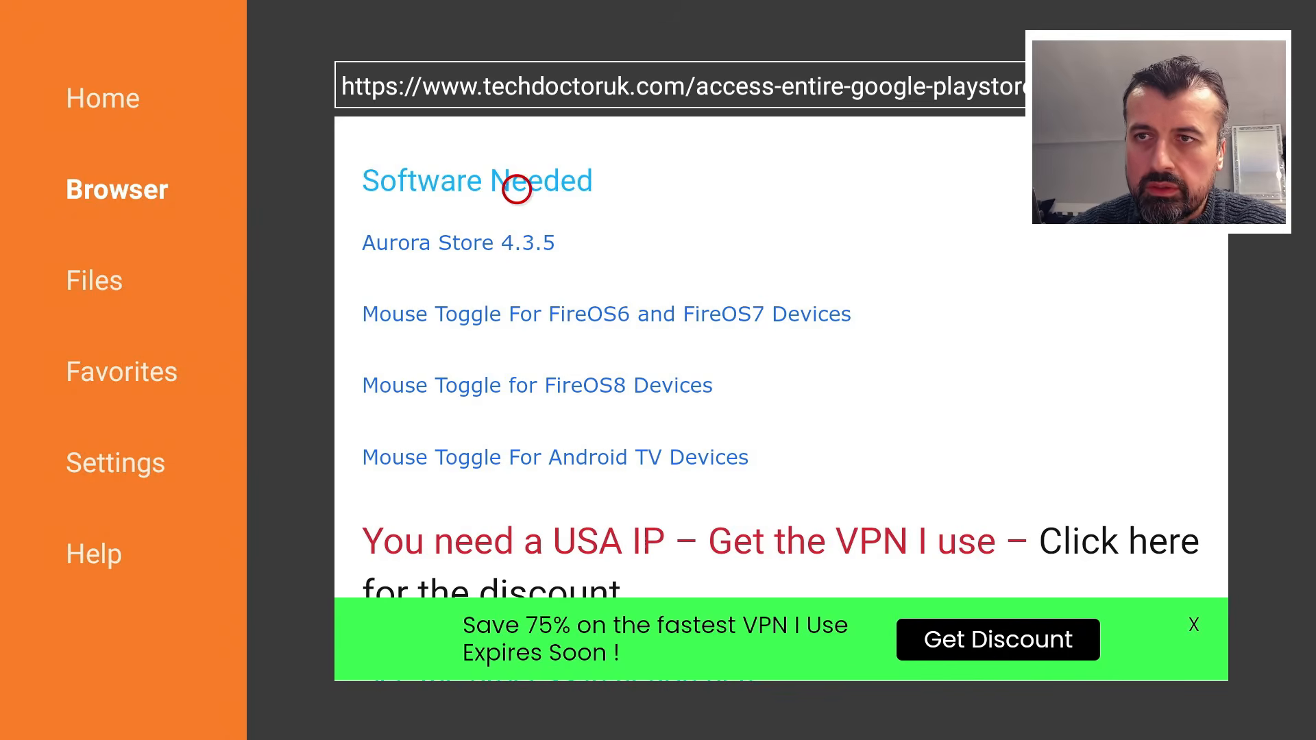
pyautogui.moveTo(458, 242)
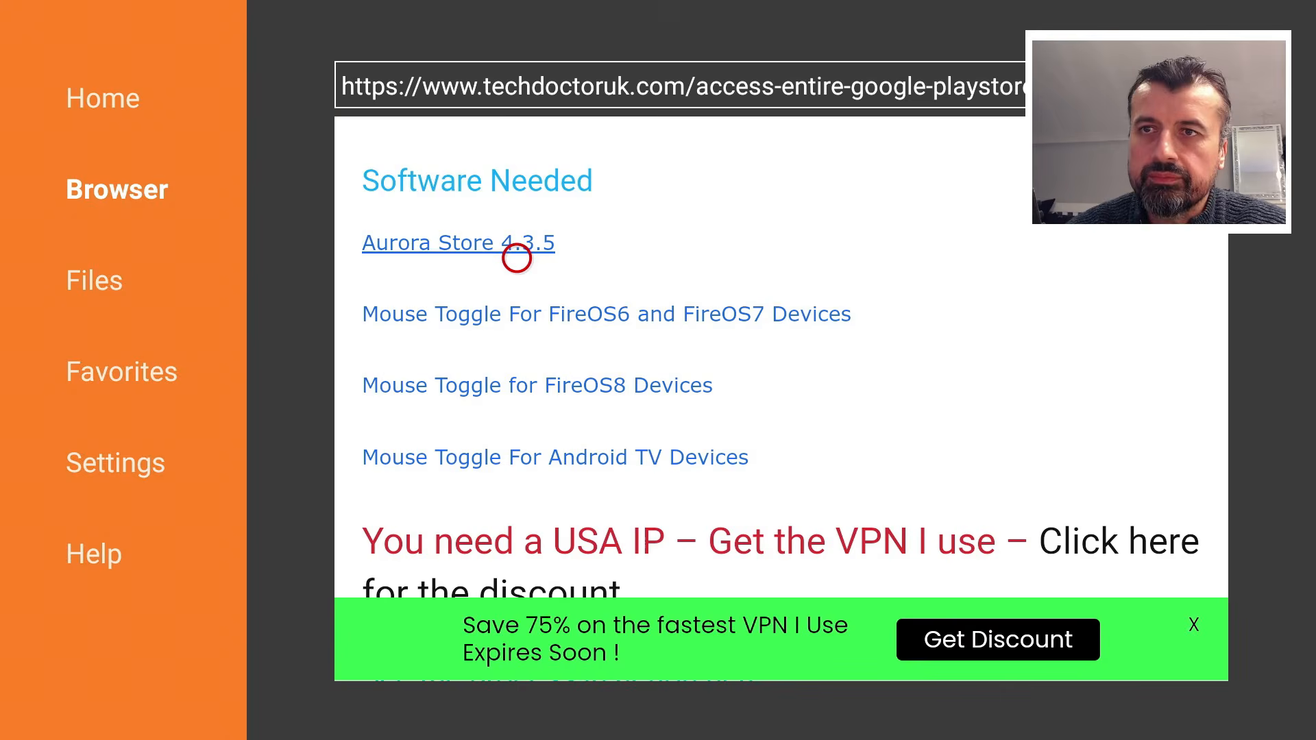
# - Download the Aurora Store 4.3.5 APK via its link and the Download Now! button
pyautogui.click(458, 243)
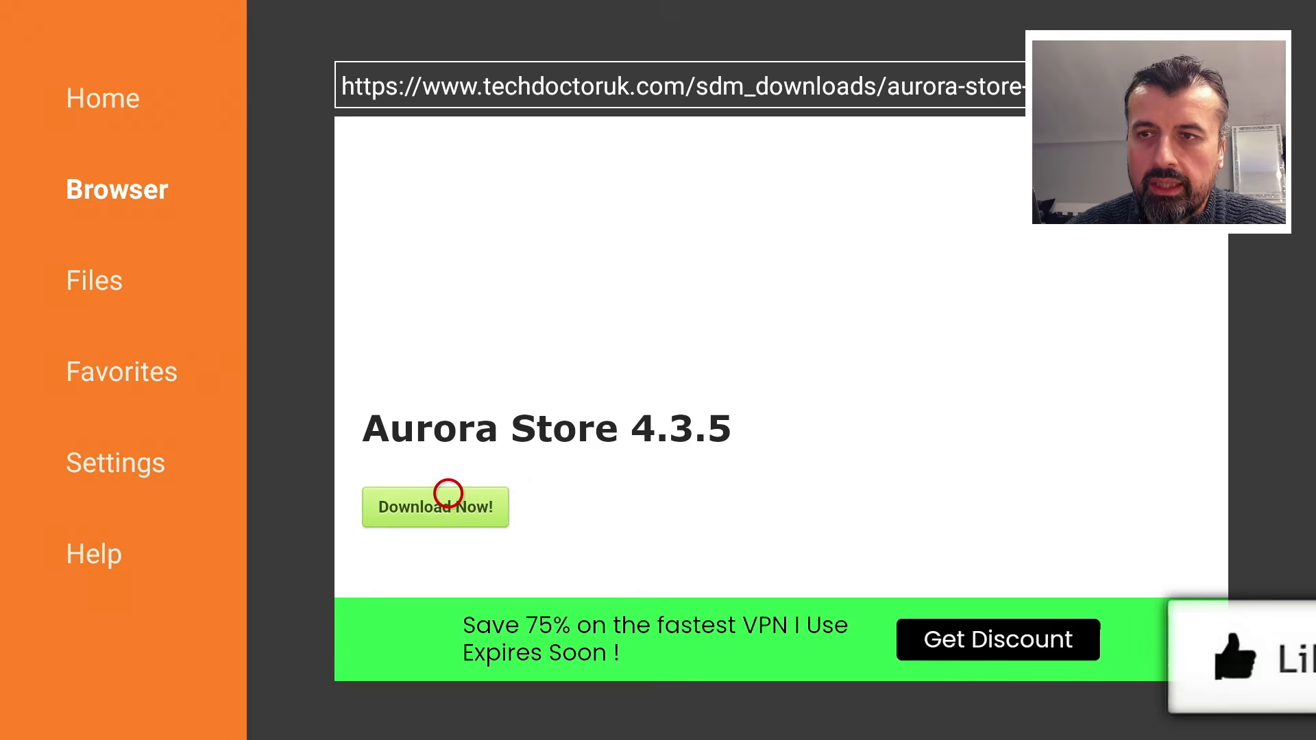
pyautogui.click(435, 506)
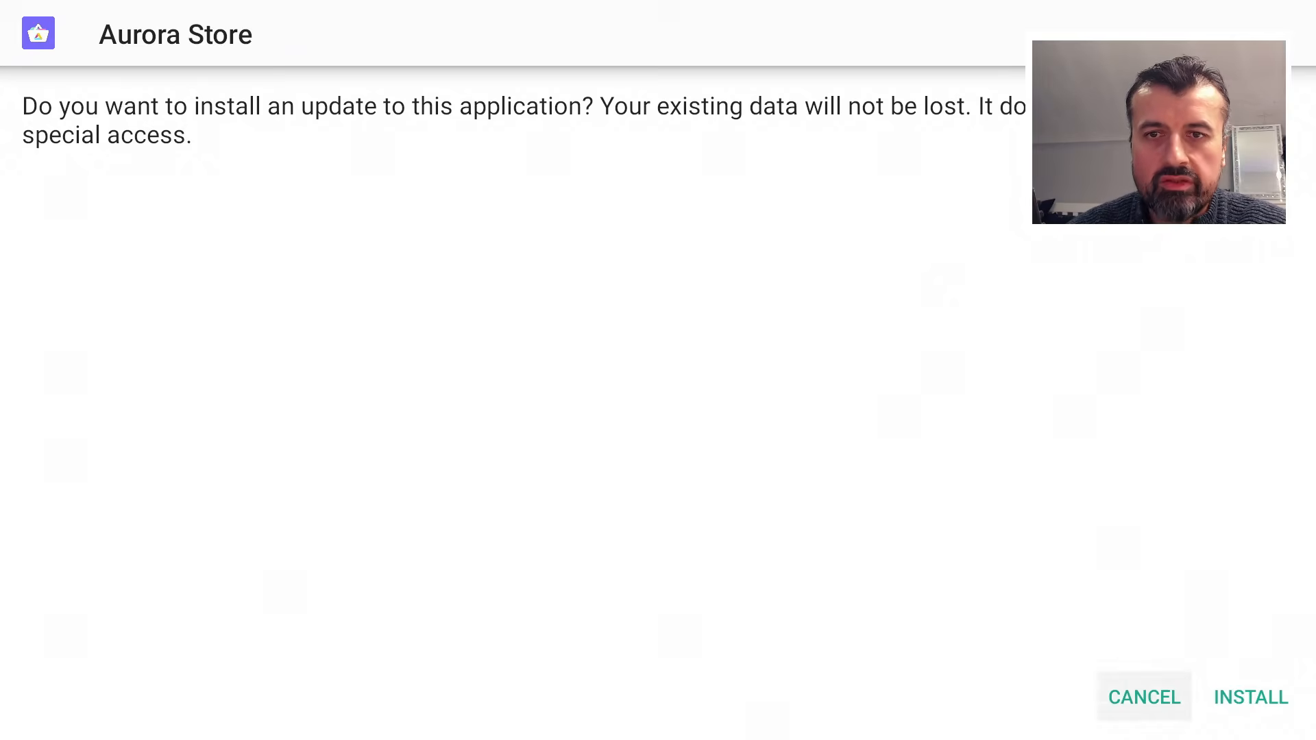
# - Install the Aurora Store update and launch it from Your Apps & Channels
pyautogui.click(1250, 696)
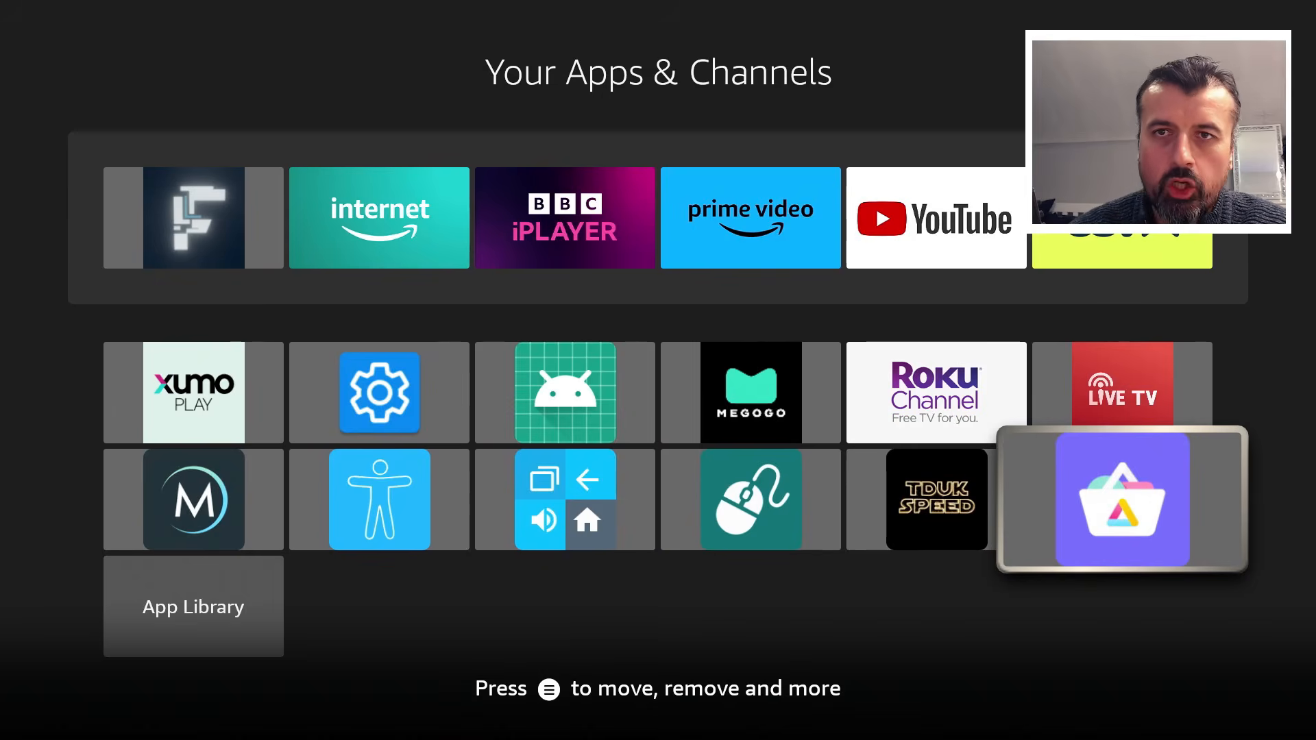
pyautogui.click(1122, 499)
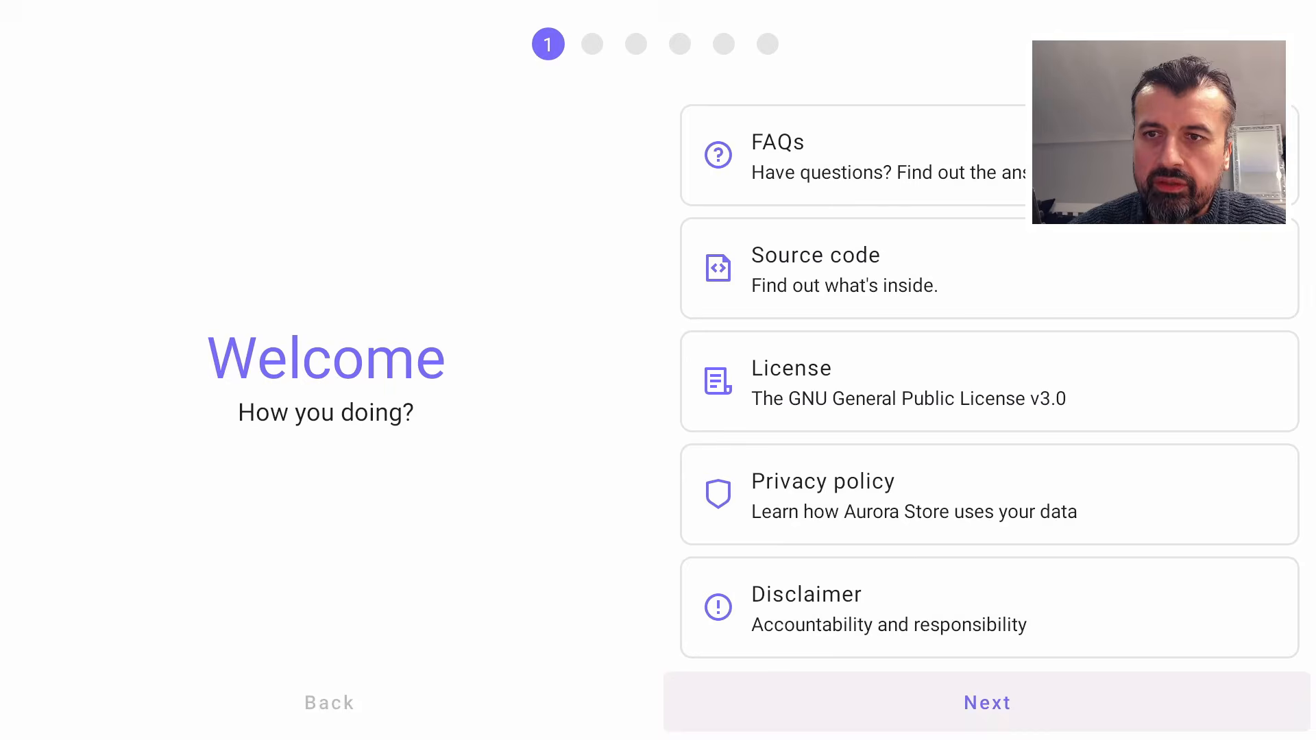
# - Step through Installer, Themes, Accent, App Links and Permissions pages and finish the setup wizard
pyautogui.click(987, 702)
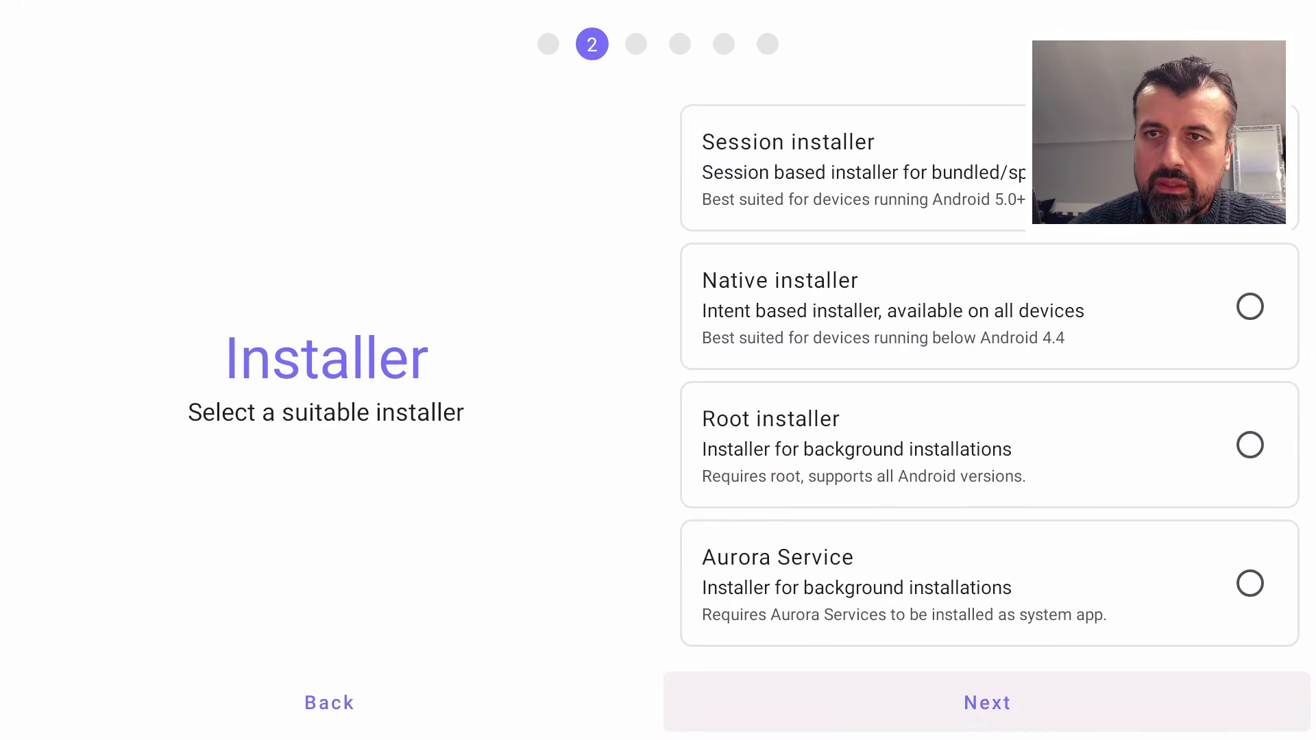
pyautogui.click(986, 702)
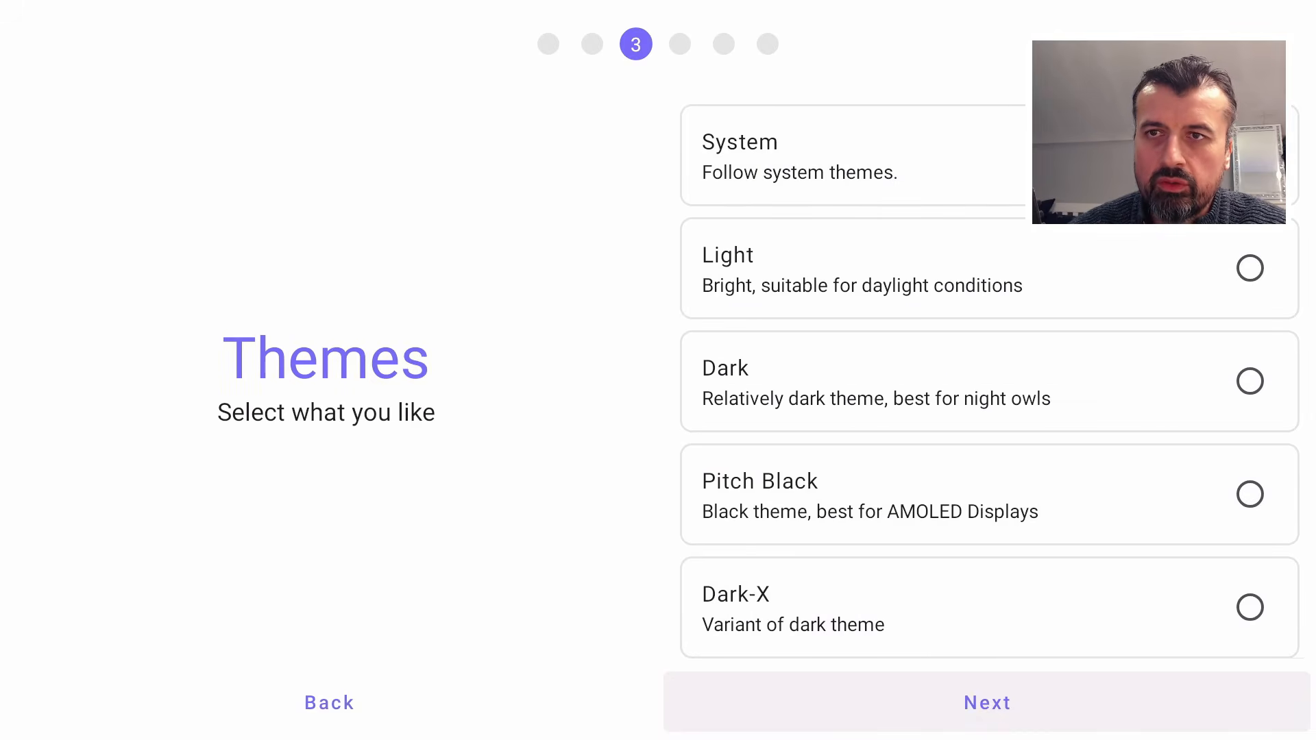
pyautogui.click(986, 702)
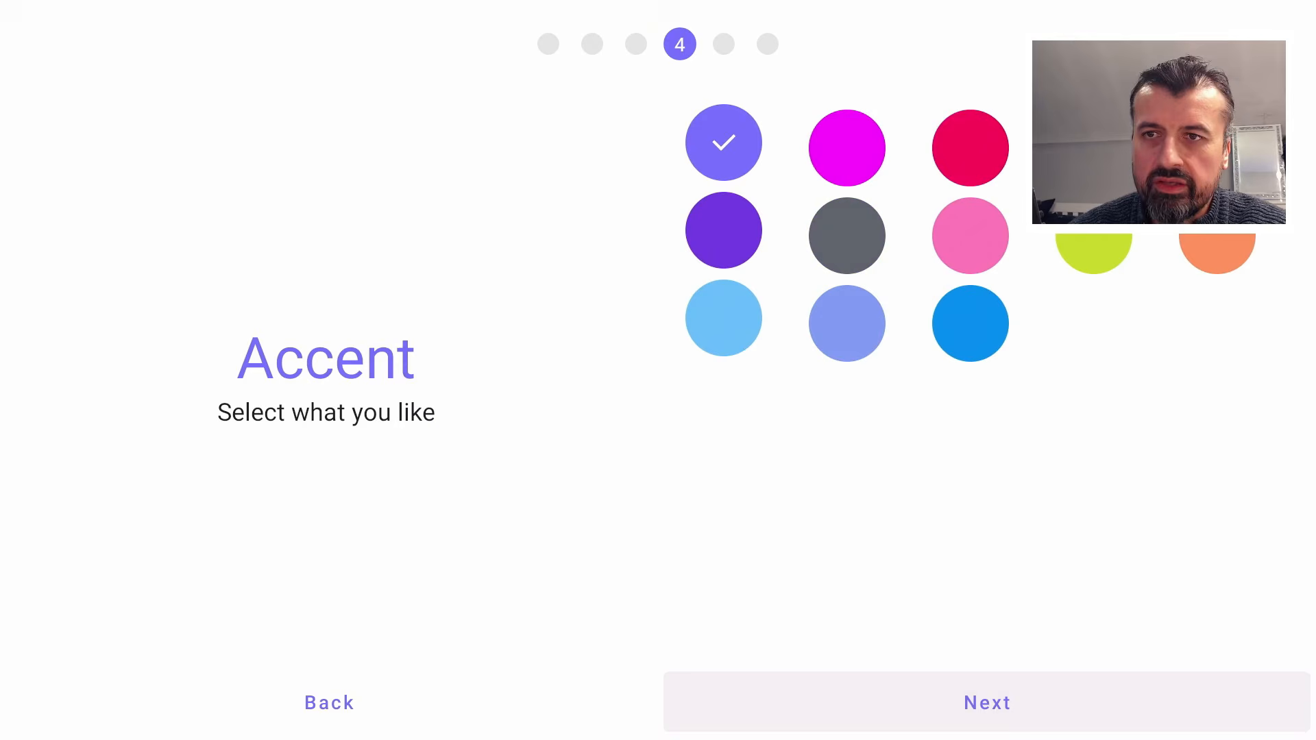
pyautogui.click(985, 702)
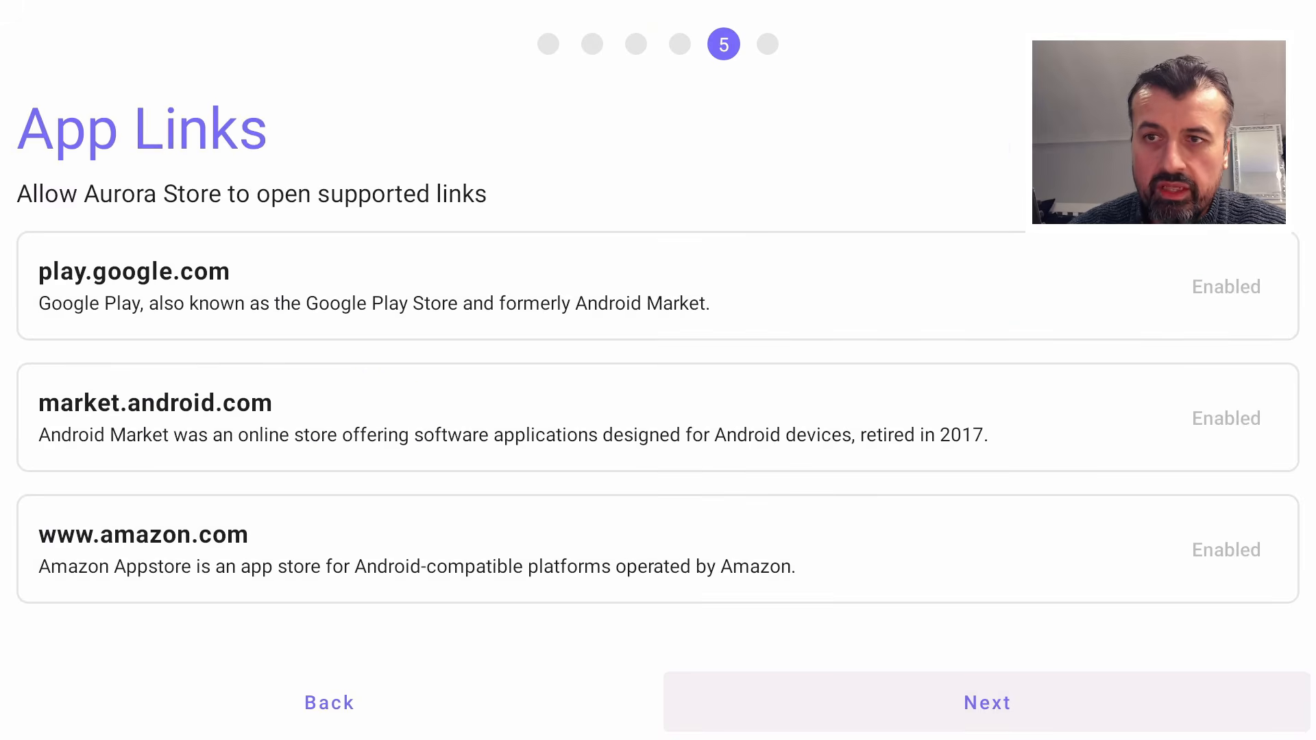
pyautogui.click(986, 702)
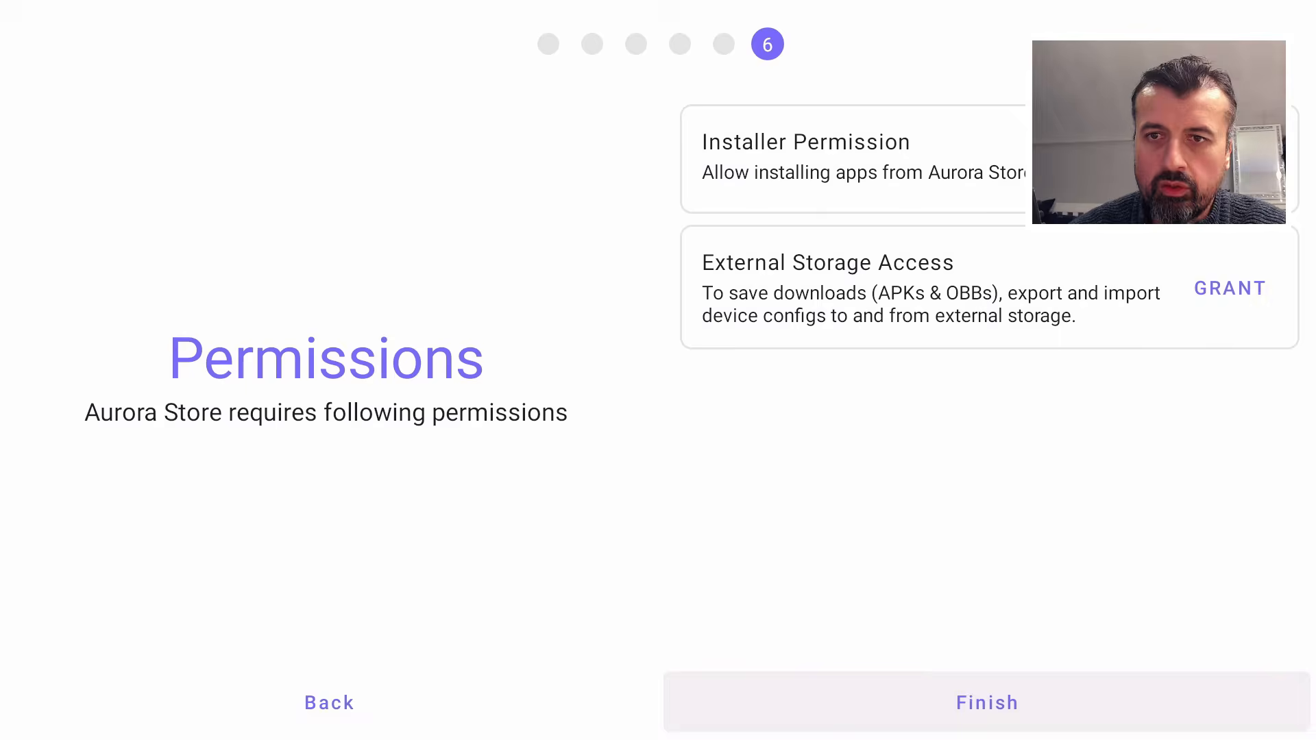
pyautogui.click(986, 701)
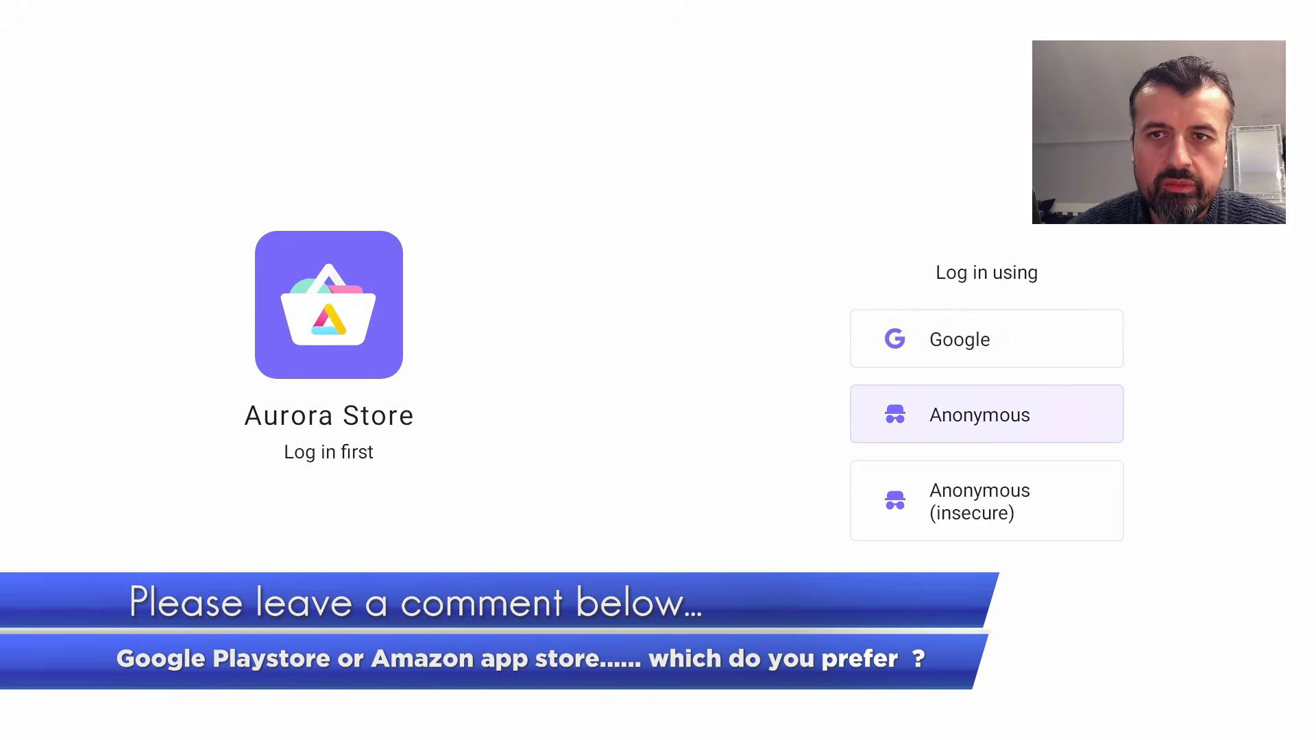
pyautogui.click(986, 413)
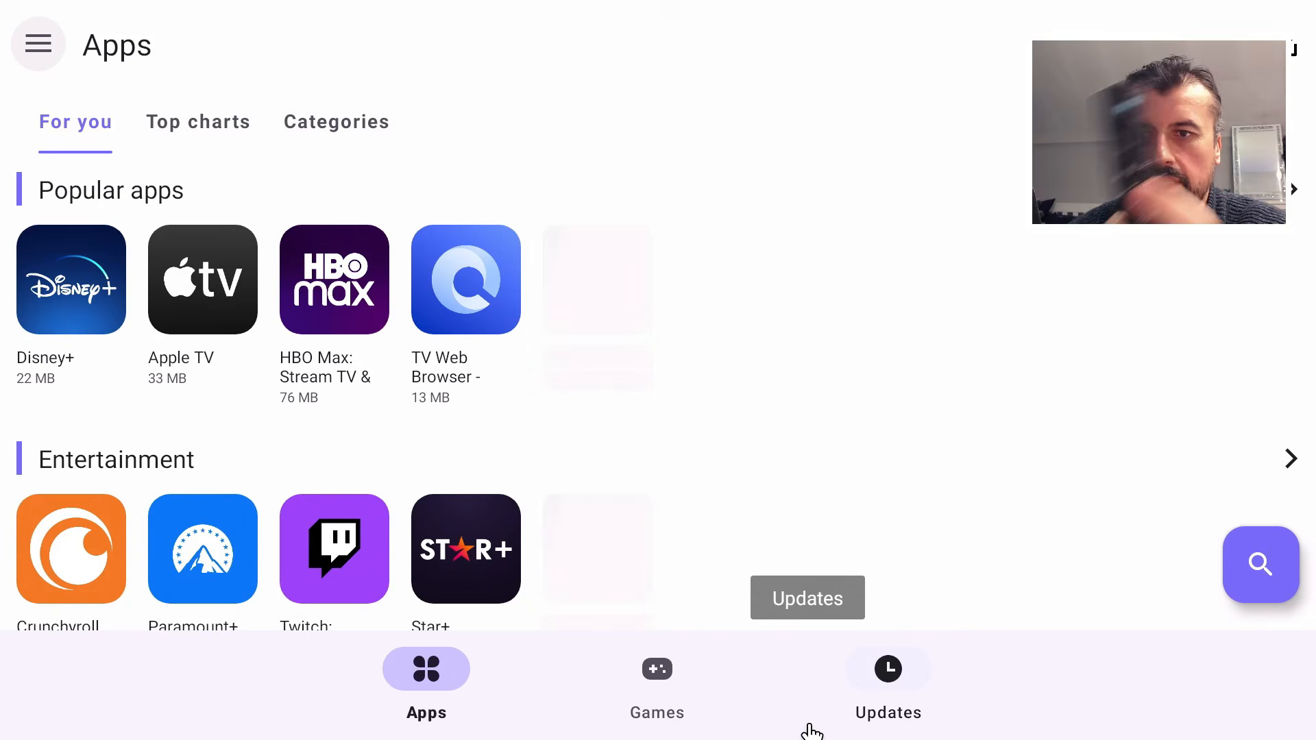
pyautogui.click(886, 684)
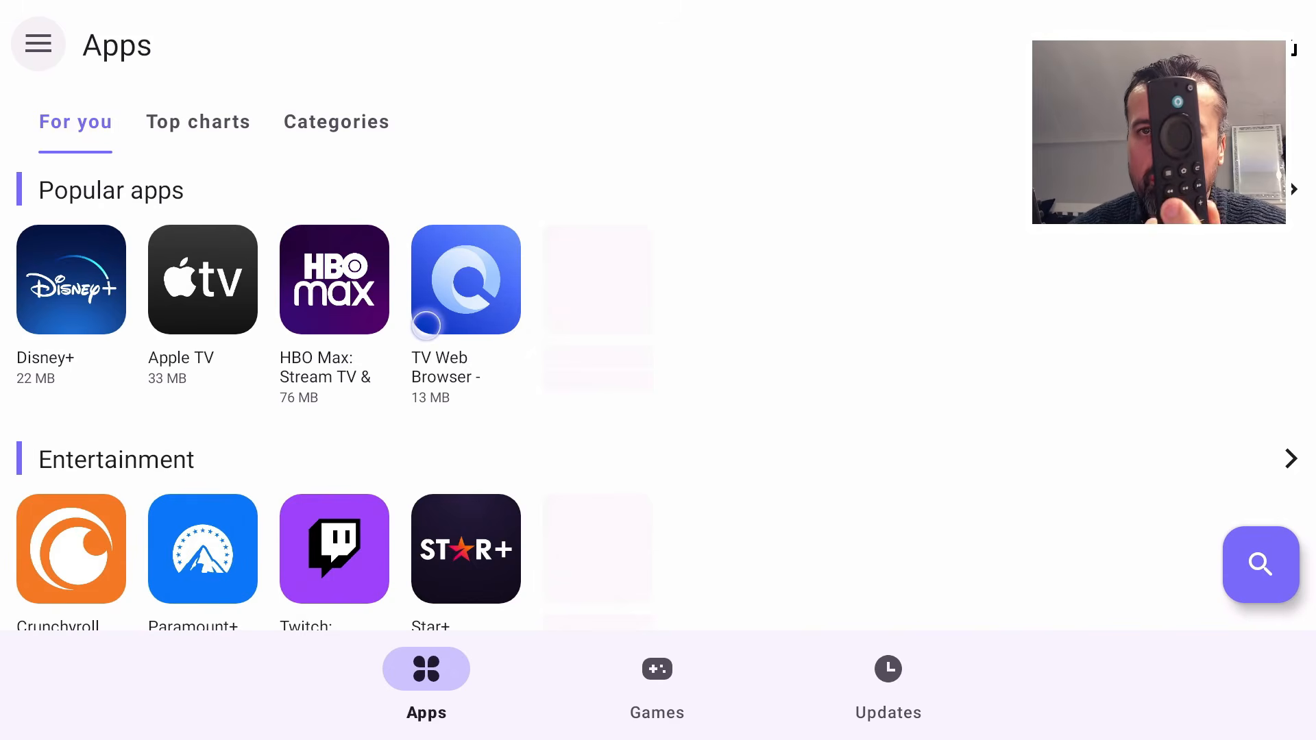
pyautogui.scroll(-3)
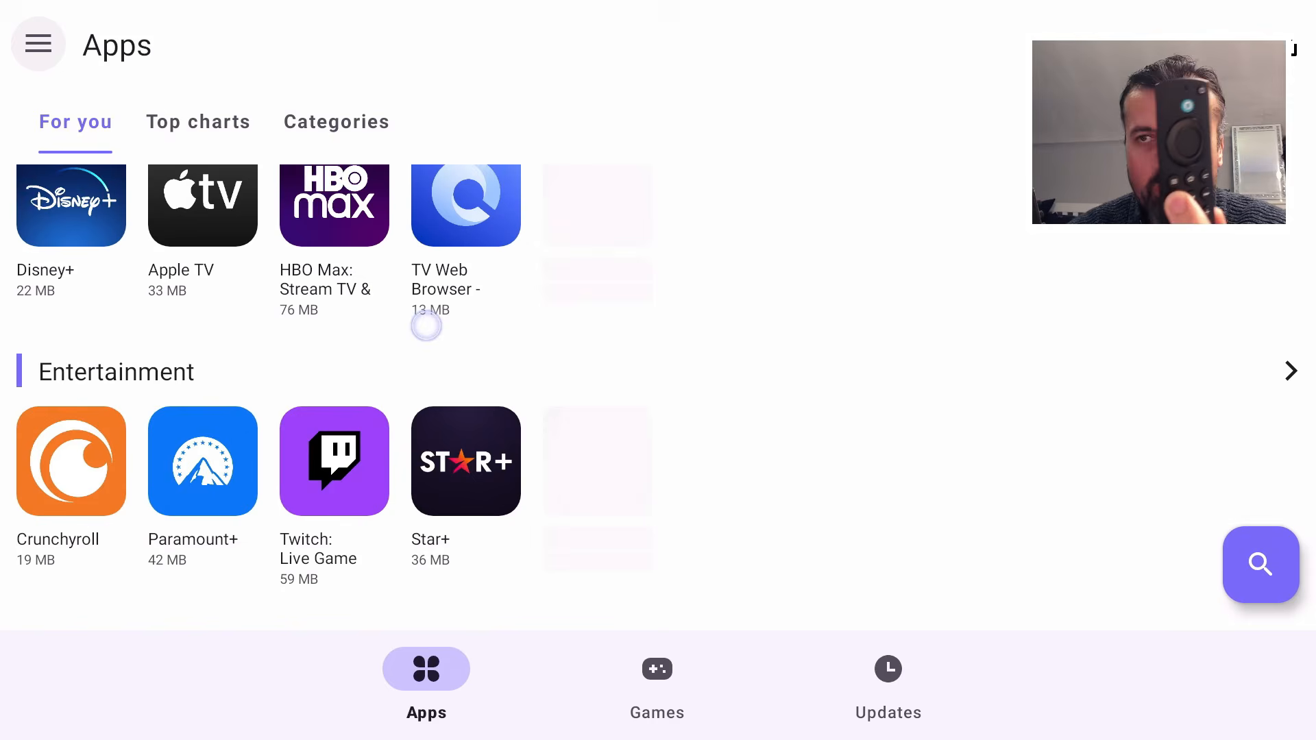
pyautogui.scroll(-3)
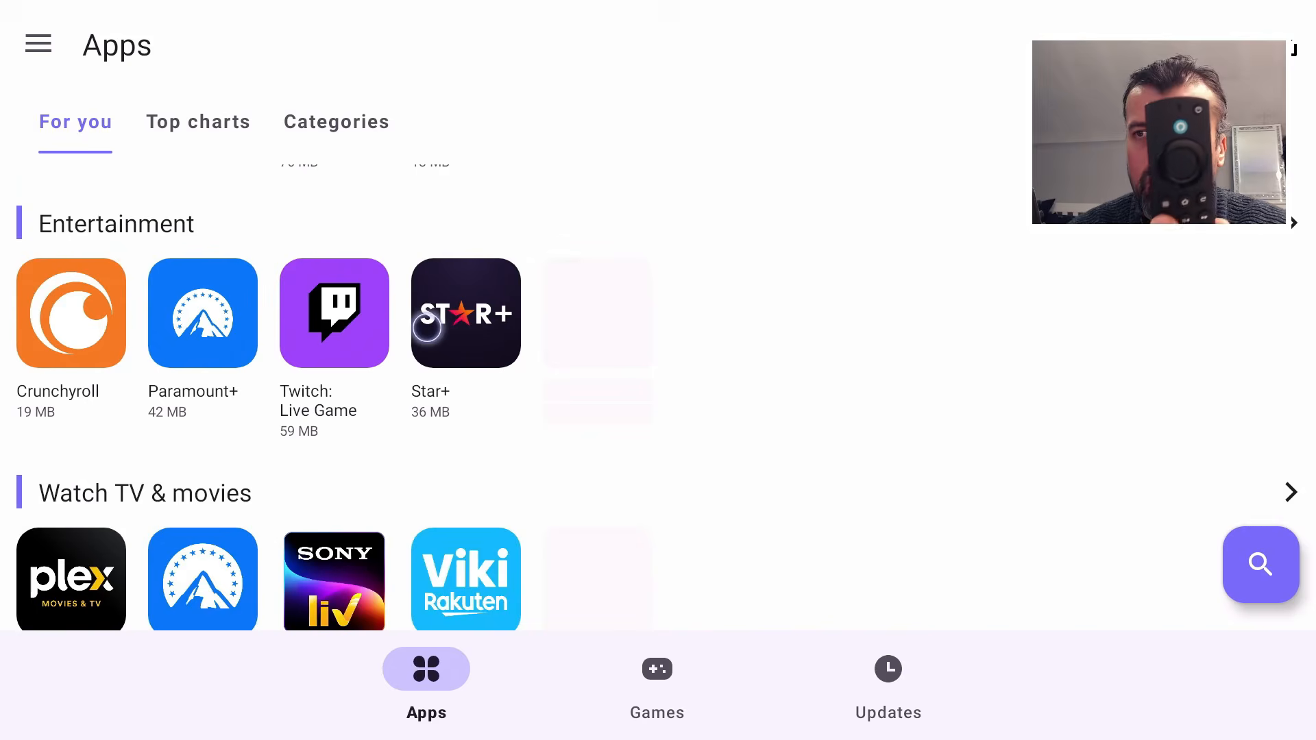
pyautogui.scroll(-3)
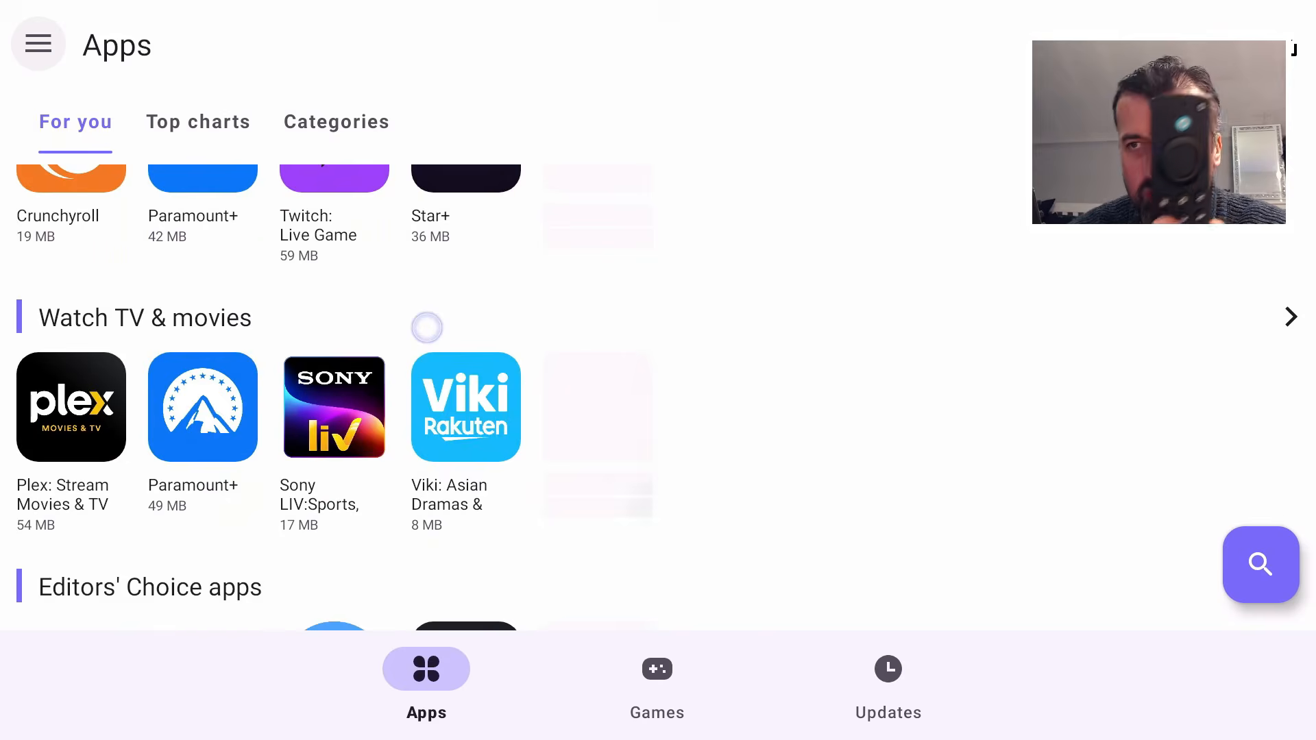
pyautogui.scroll(-3)
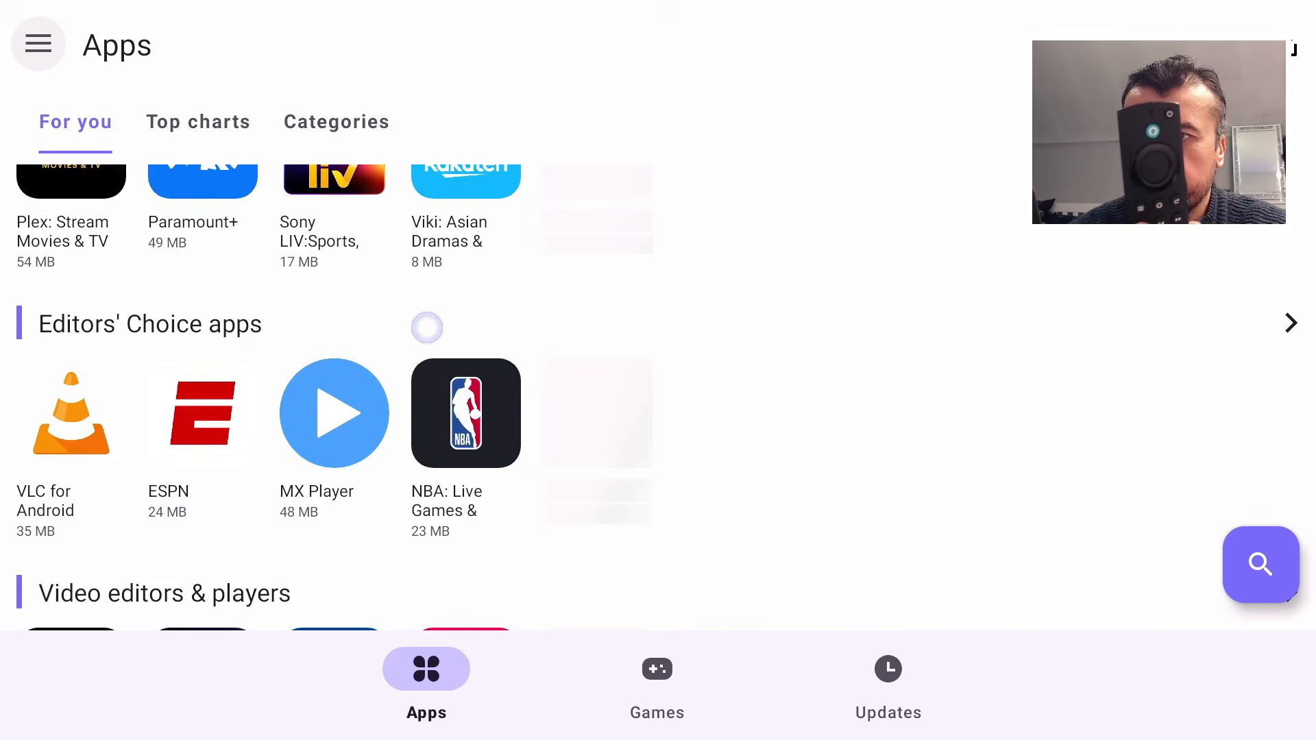
pyautogui.scroll(-3)
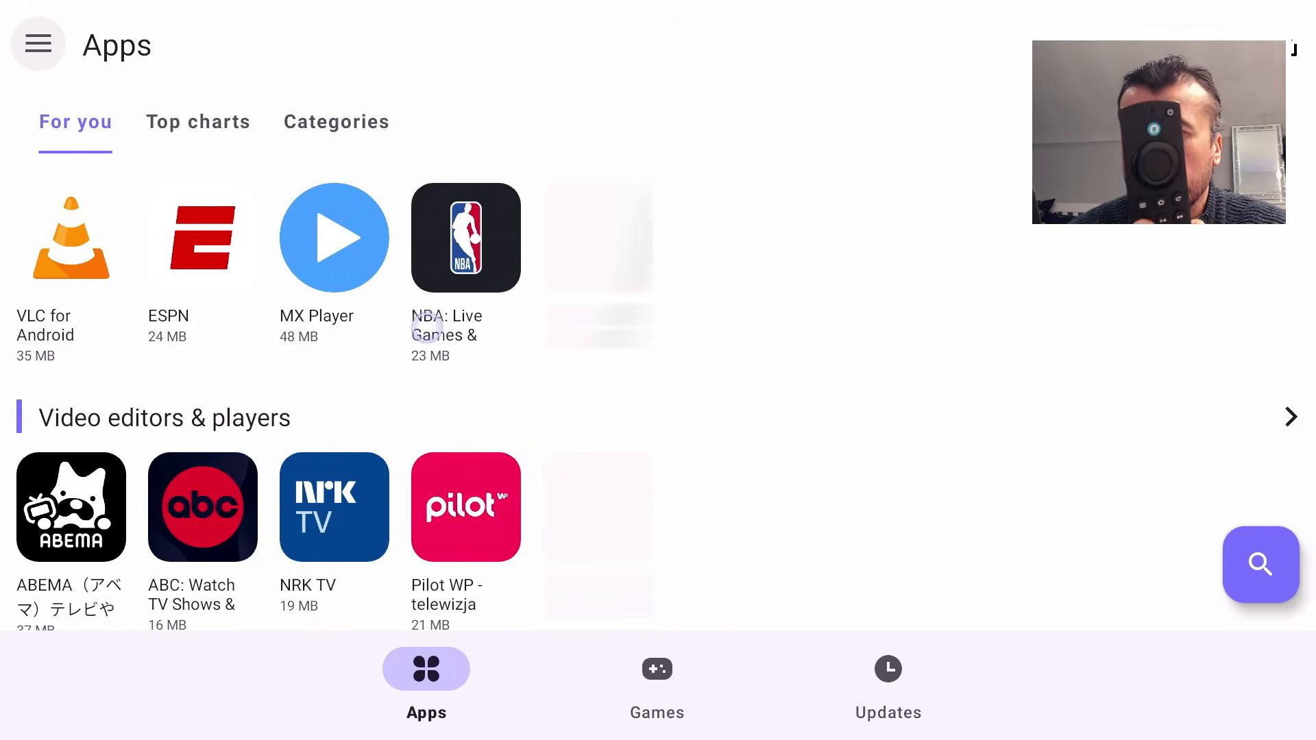
pyautogui.scroll(-3)
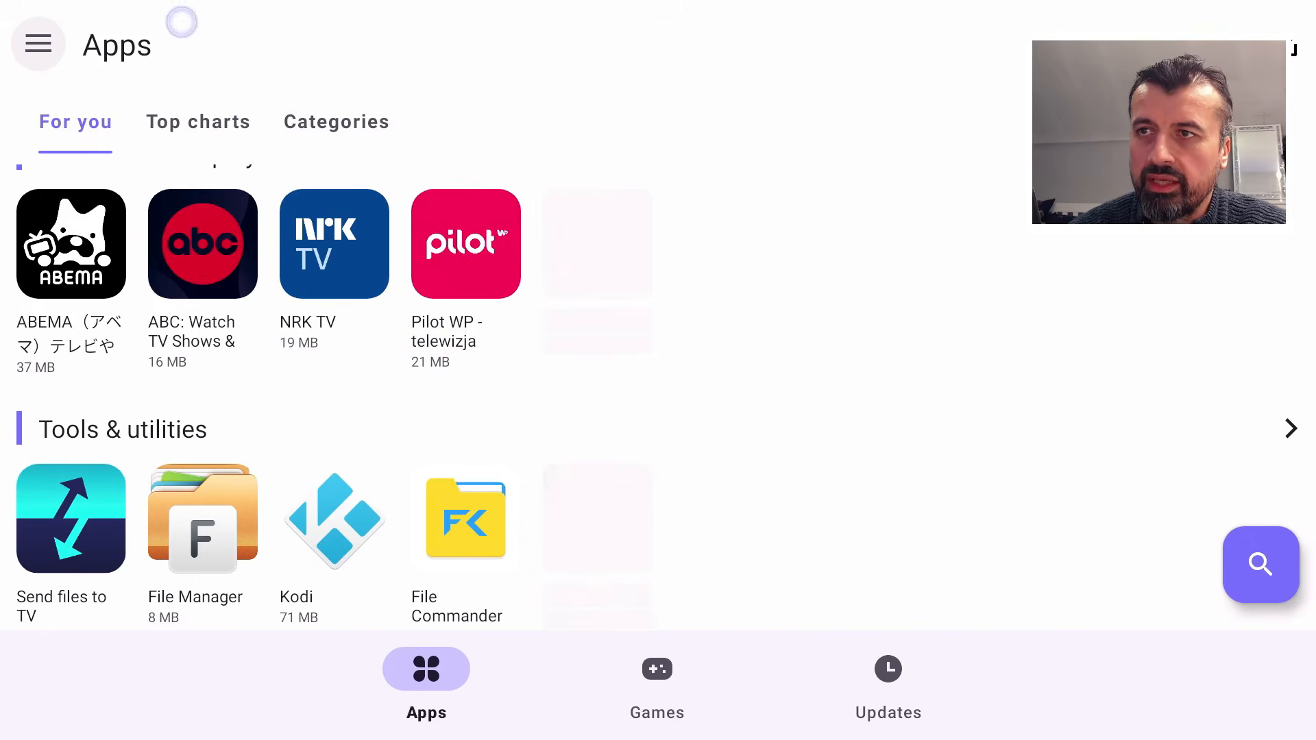
pyautogui.moveTo(39, 43)
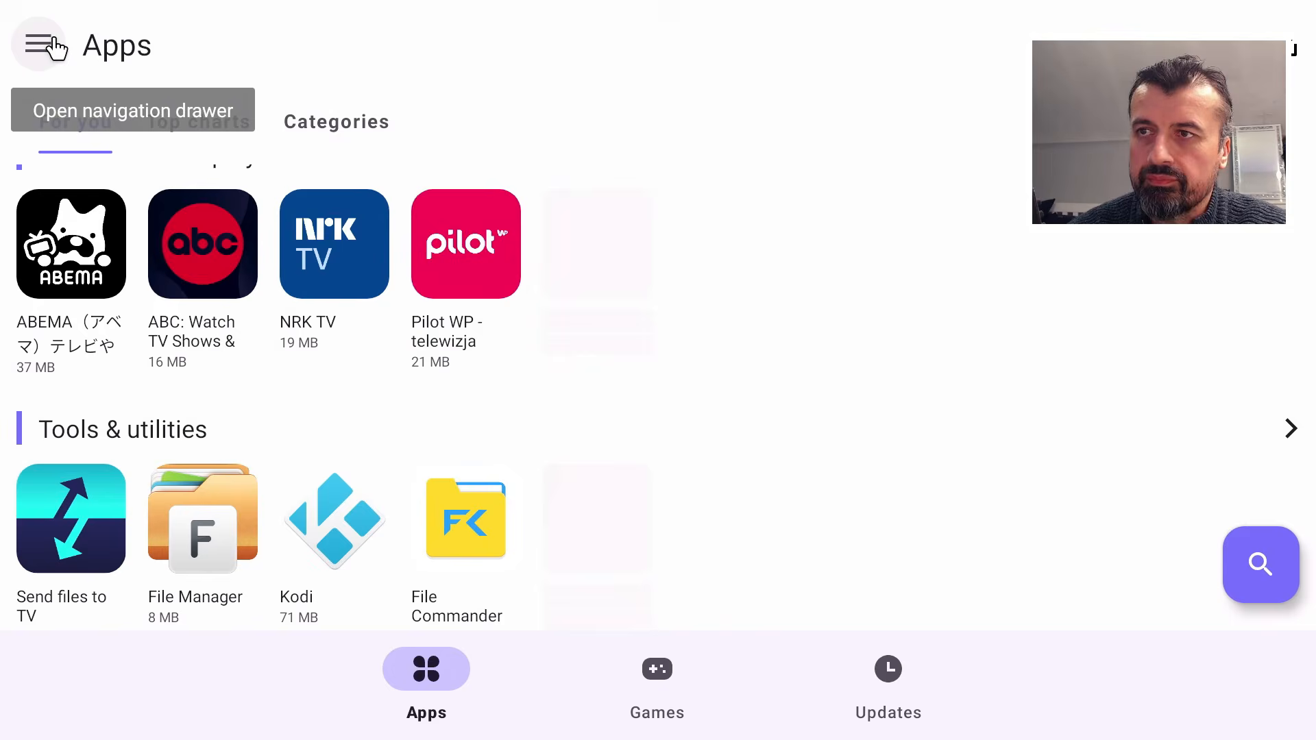
# - Open Spoof manager from the navigation drawer, listing spoofable devices
pyautogui.click(39, 44)
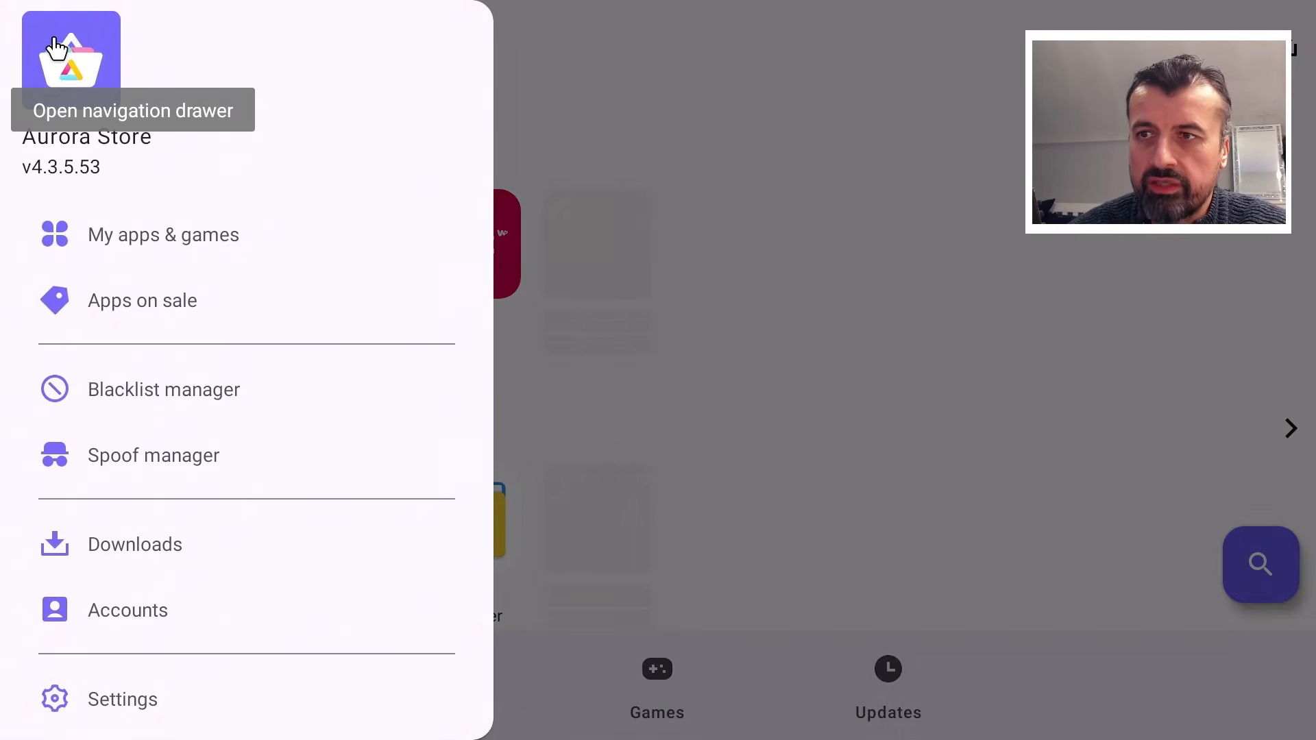
pyautogui.click(135, 544)
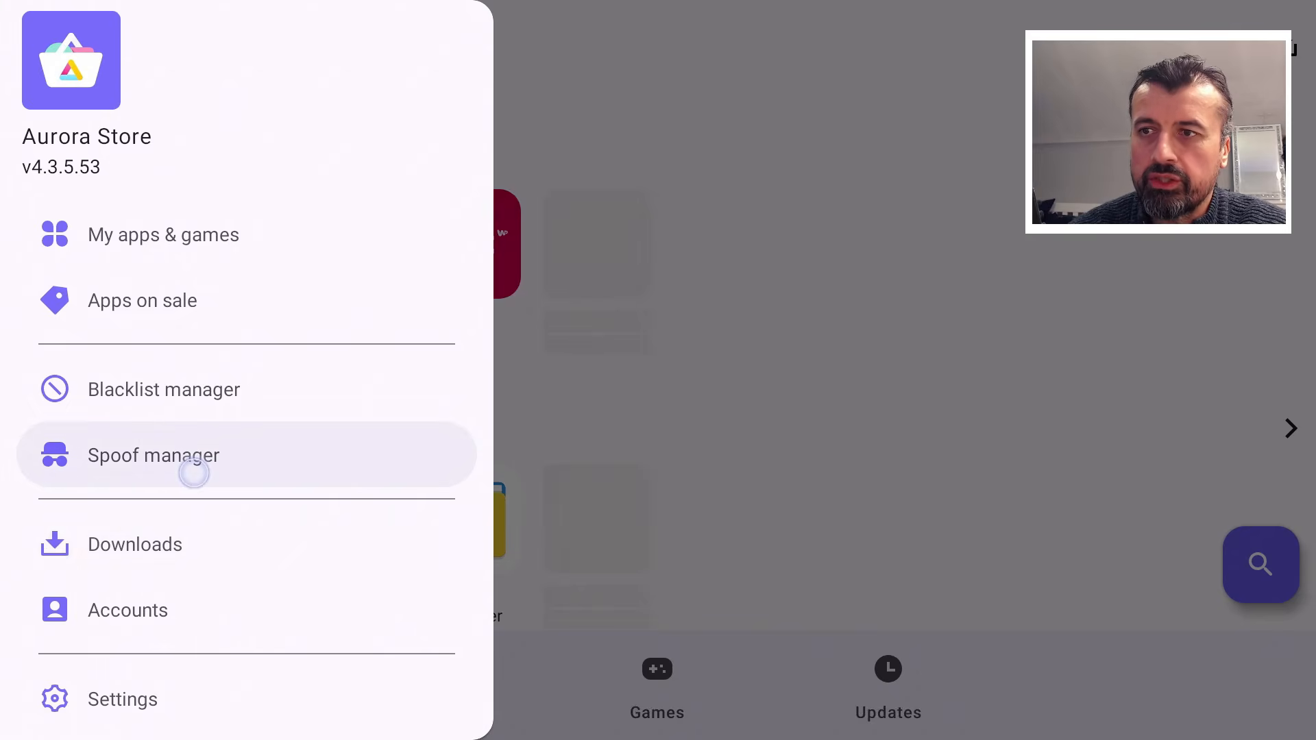
pyautogui.click(153, 455)
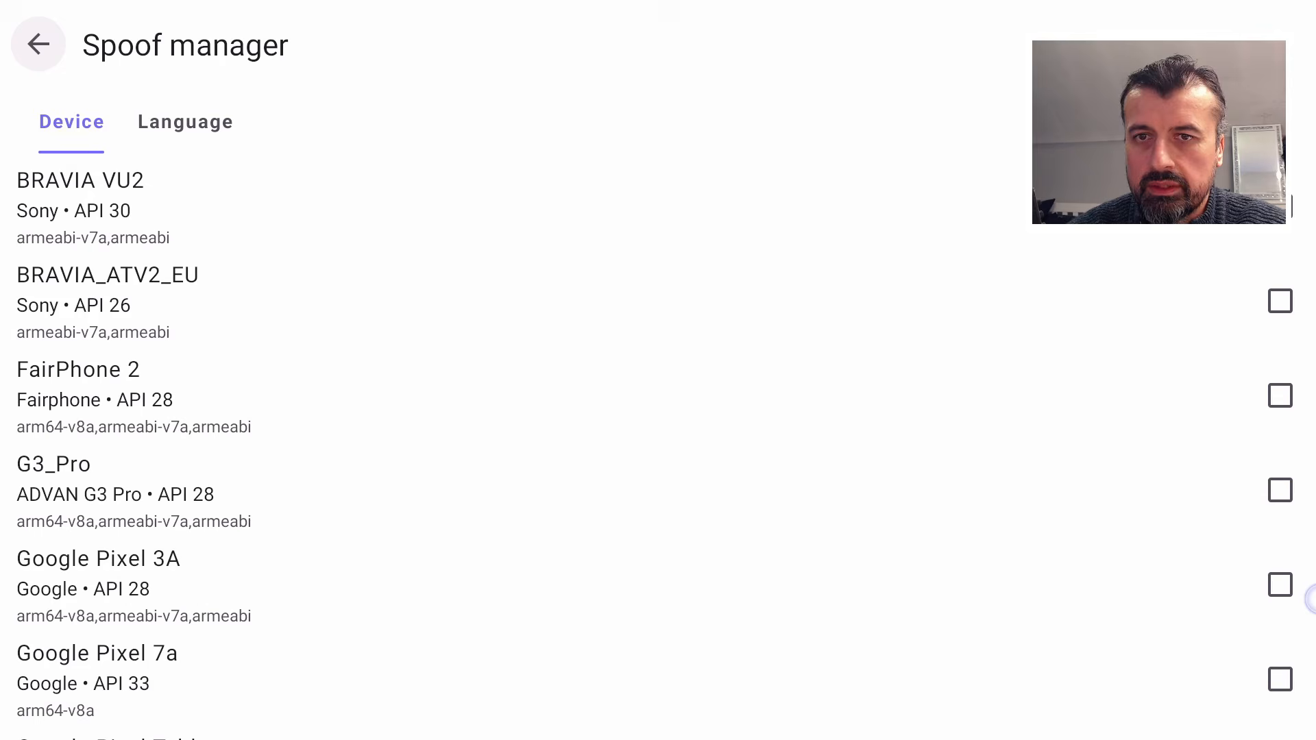
# - Select Google Pixel 3A as the spoofed device and return to the Apps page
pyautogui.click(1279, 585)
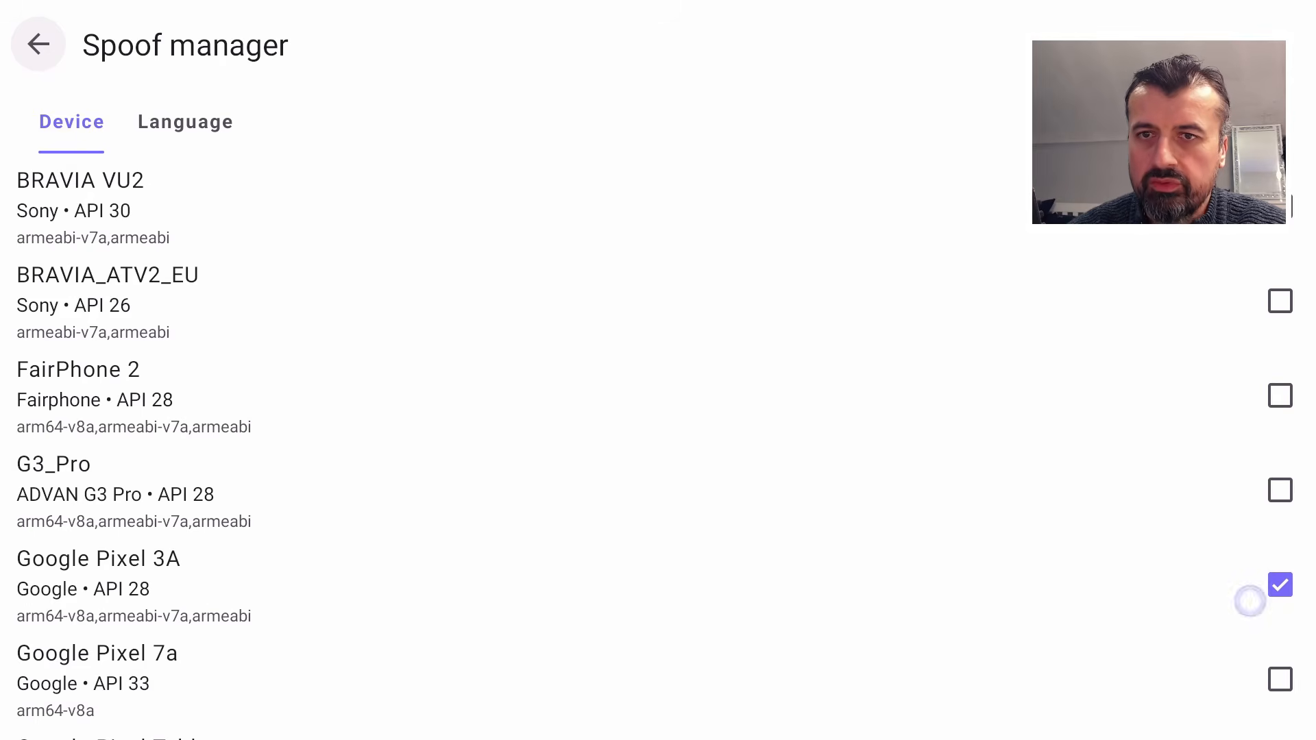
pyautogui.click(37, 44)
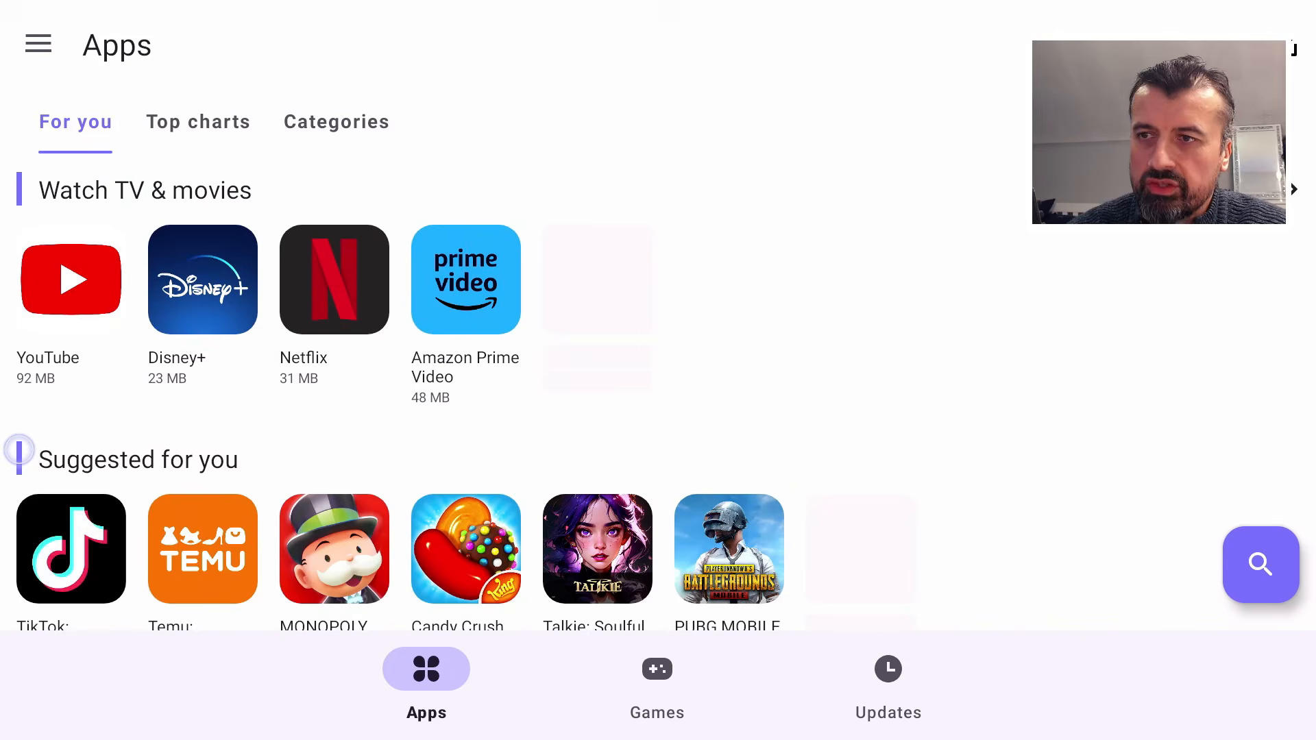
# - Switch to the Games tab showing recommendations like Roblox and Among Us
pyautogui.scroll(-3)
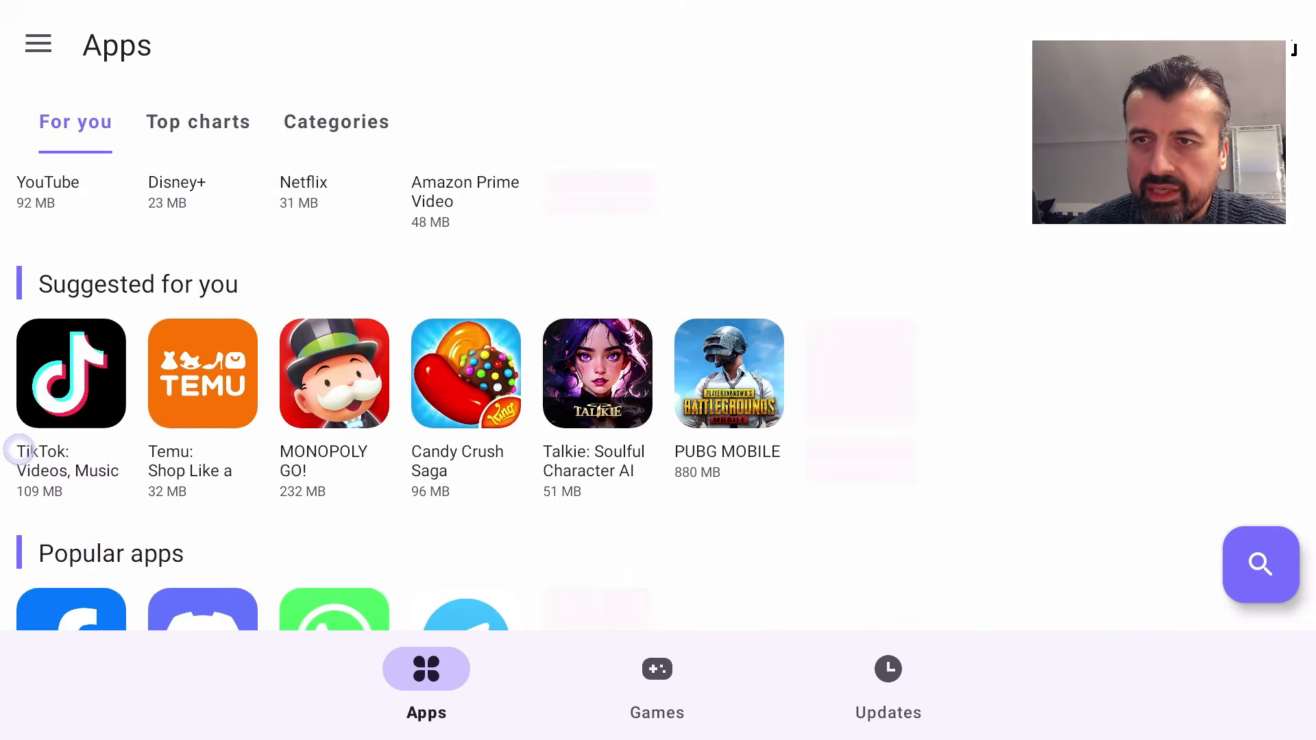
pyautogui.scroll(-3)
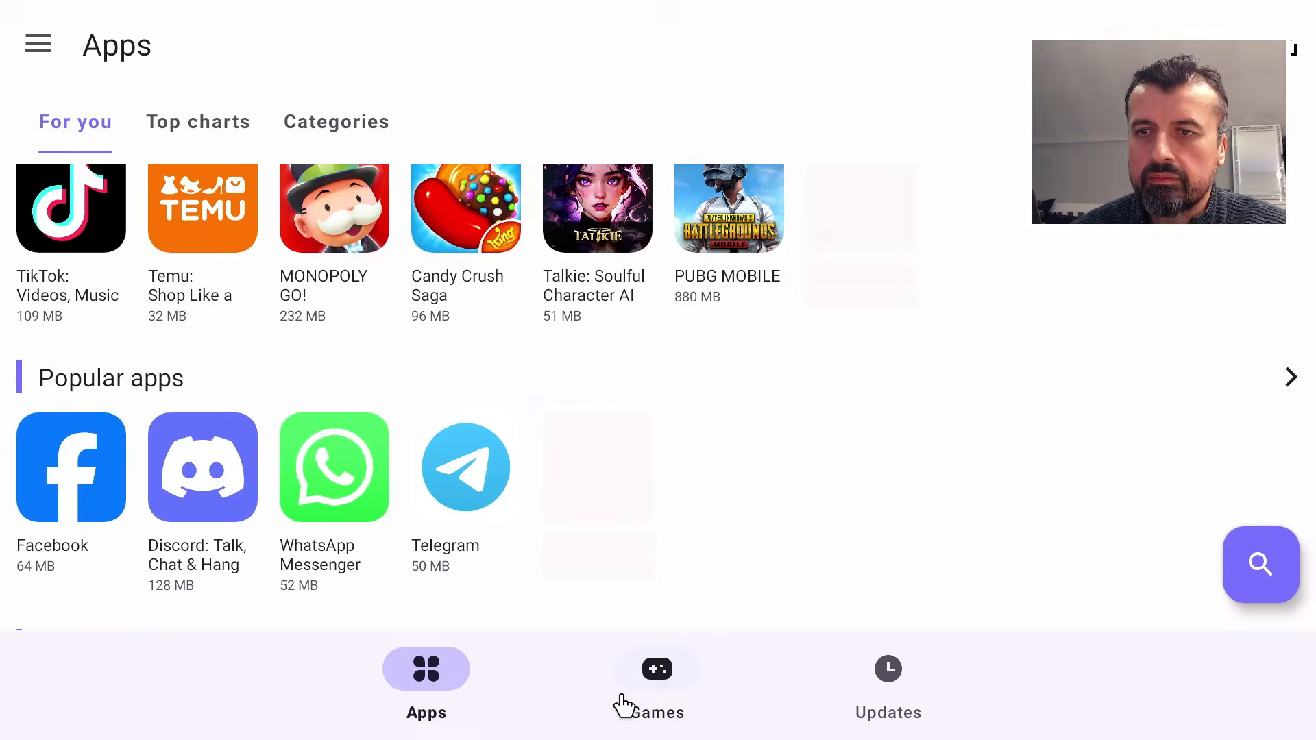
pyautogui.click(656, 669)
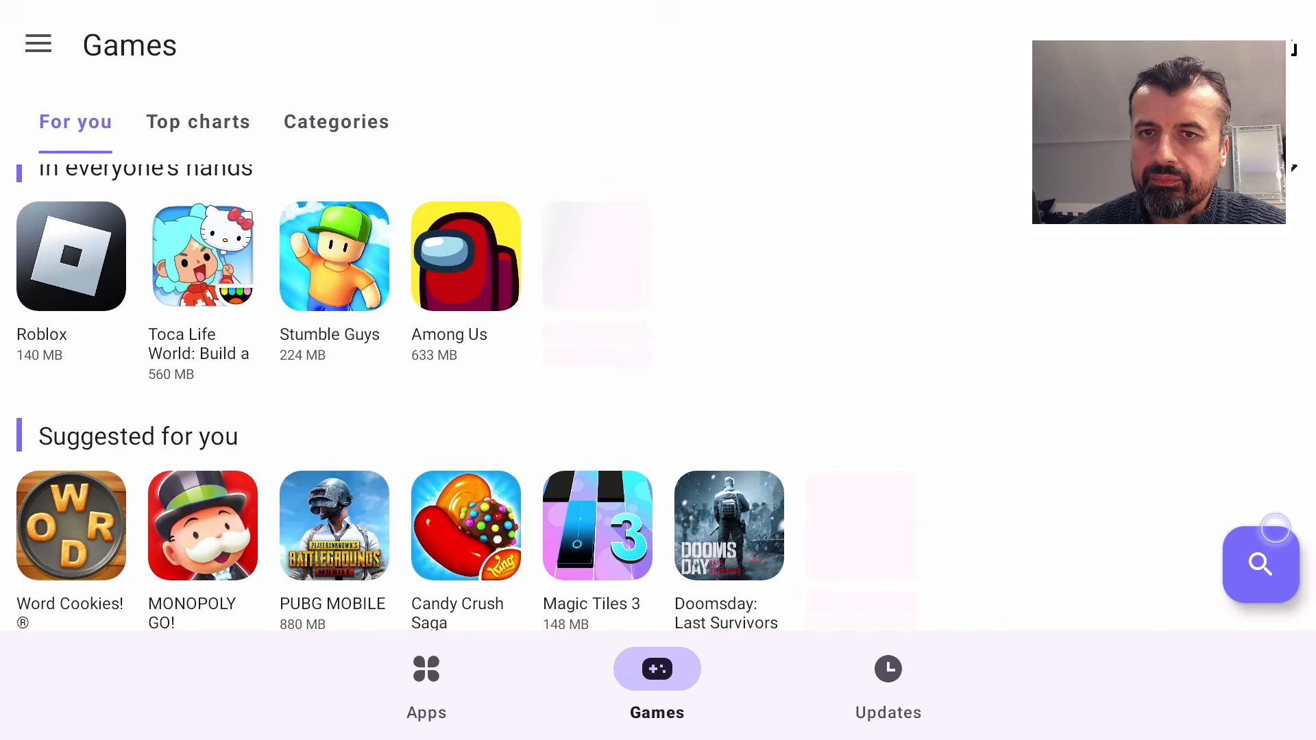
# - Search 'fox', pick Fast like a Fox and request its install, hitting the unknown-apps block
pyautogui.click(1260, 564)
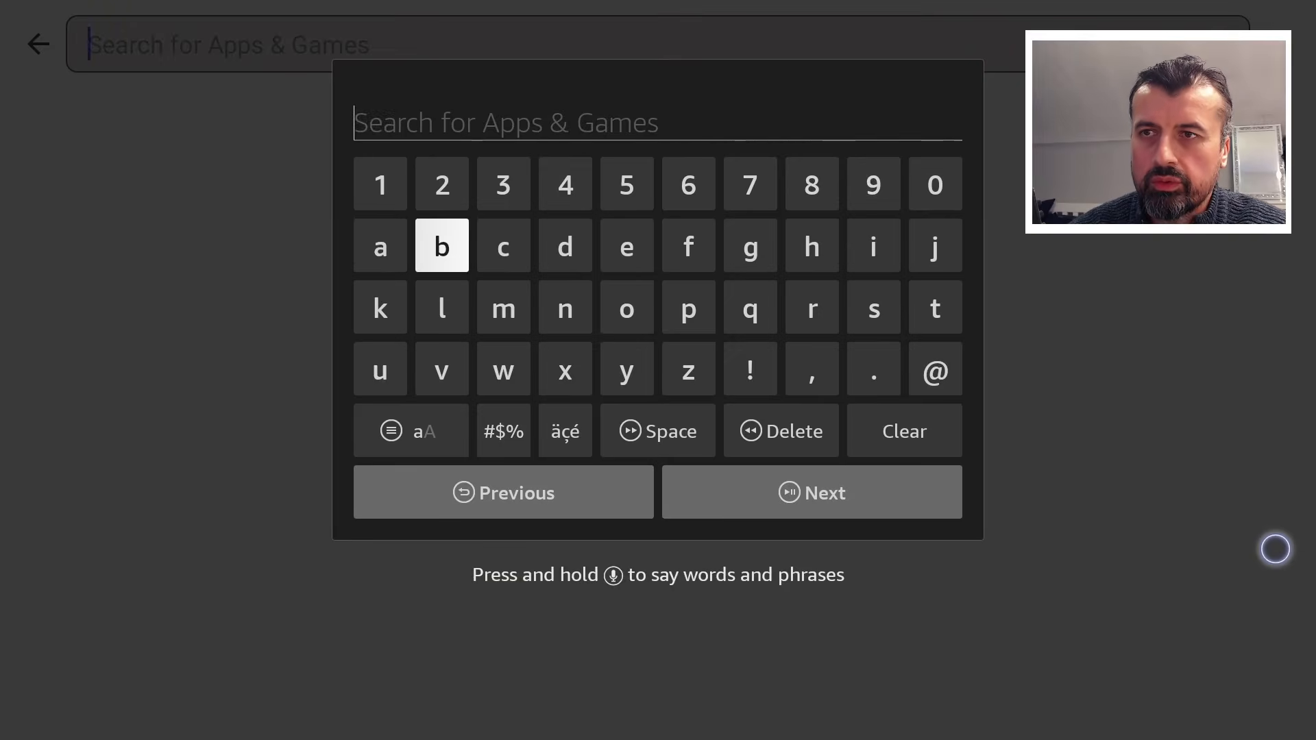
pyautogui.moveTo(627, 246)
pyautogui.write('fox')
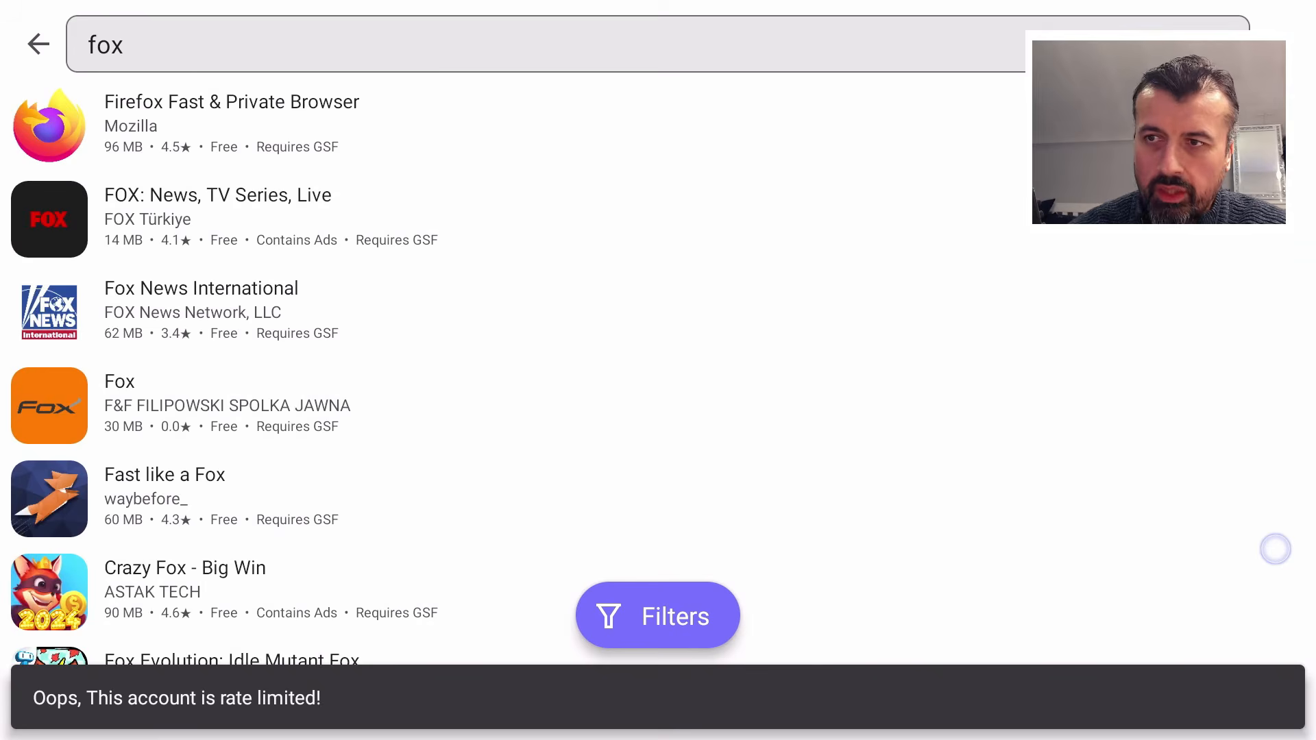
pyautogui.scroll(-3)
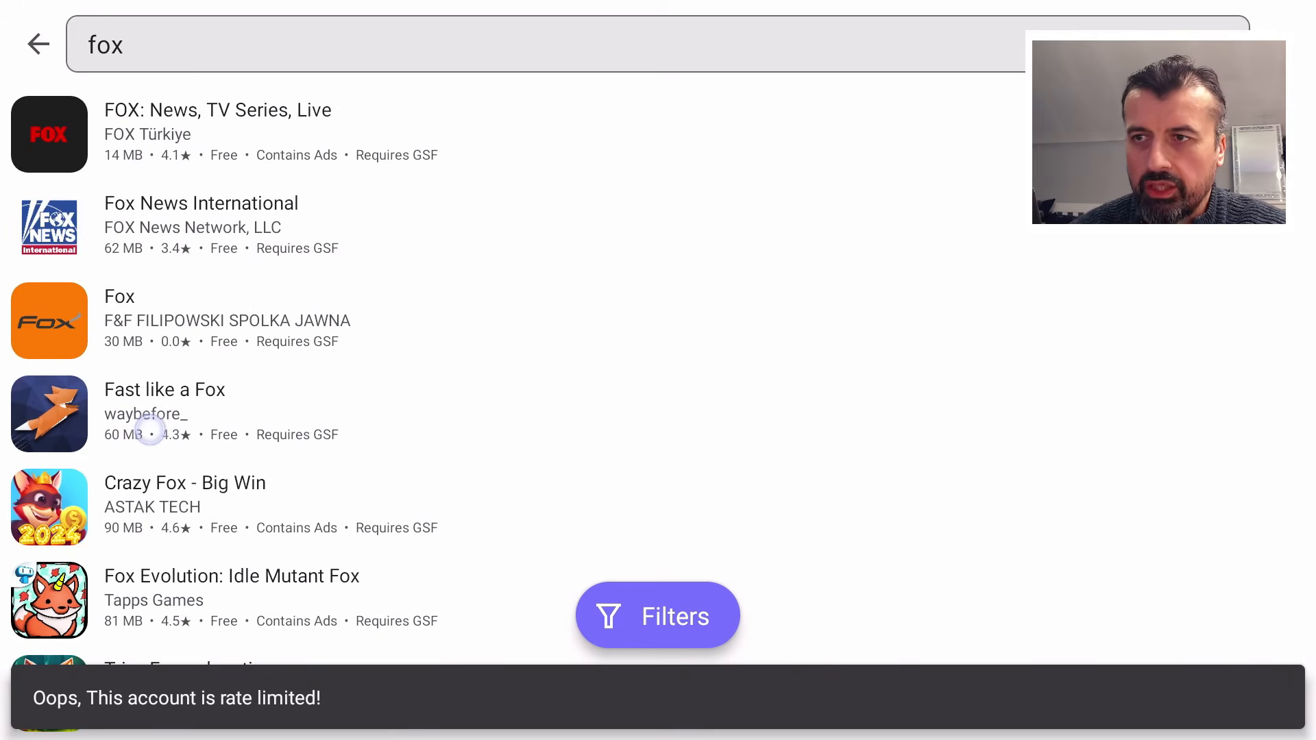
pyautogui.click(164, 389)
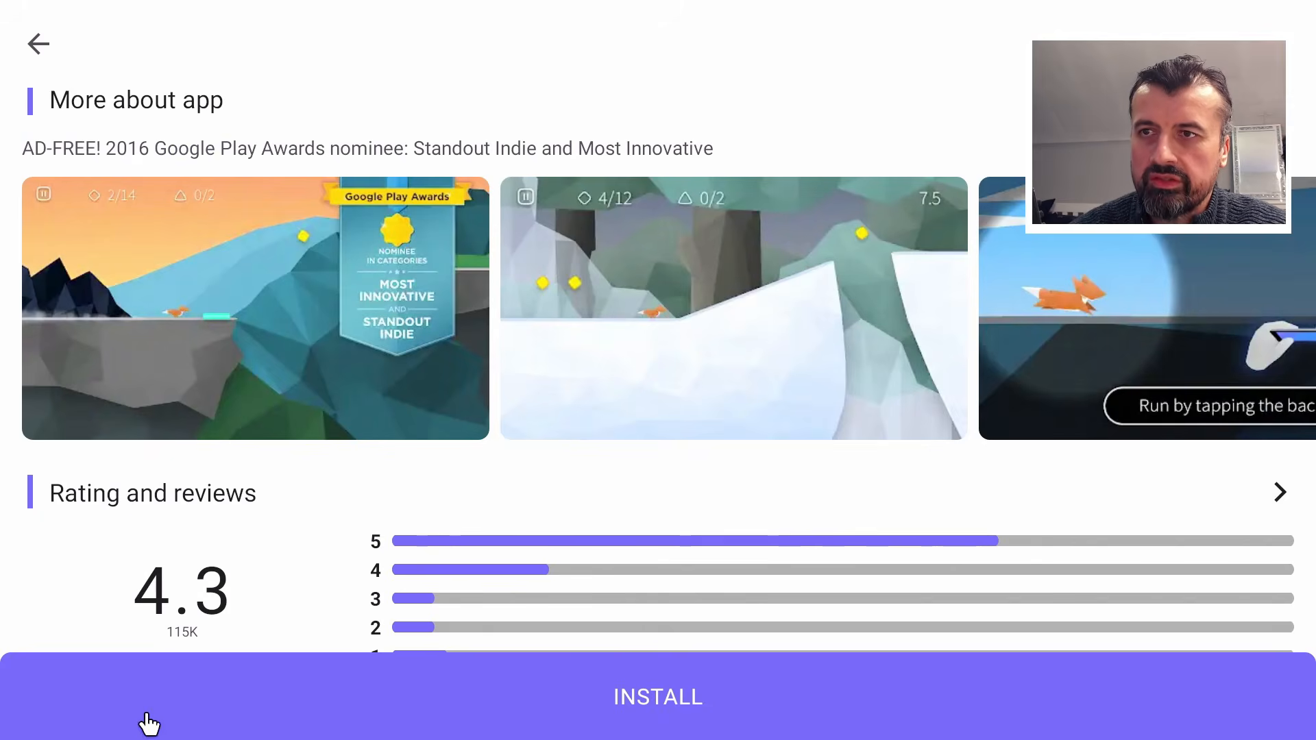
pyautogui.moveTo(791, 719)
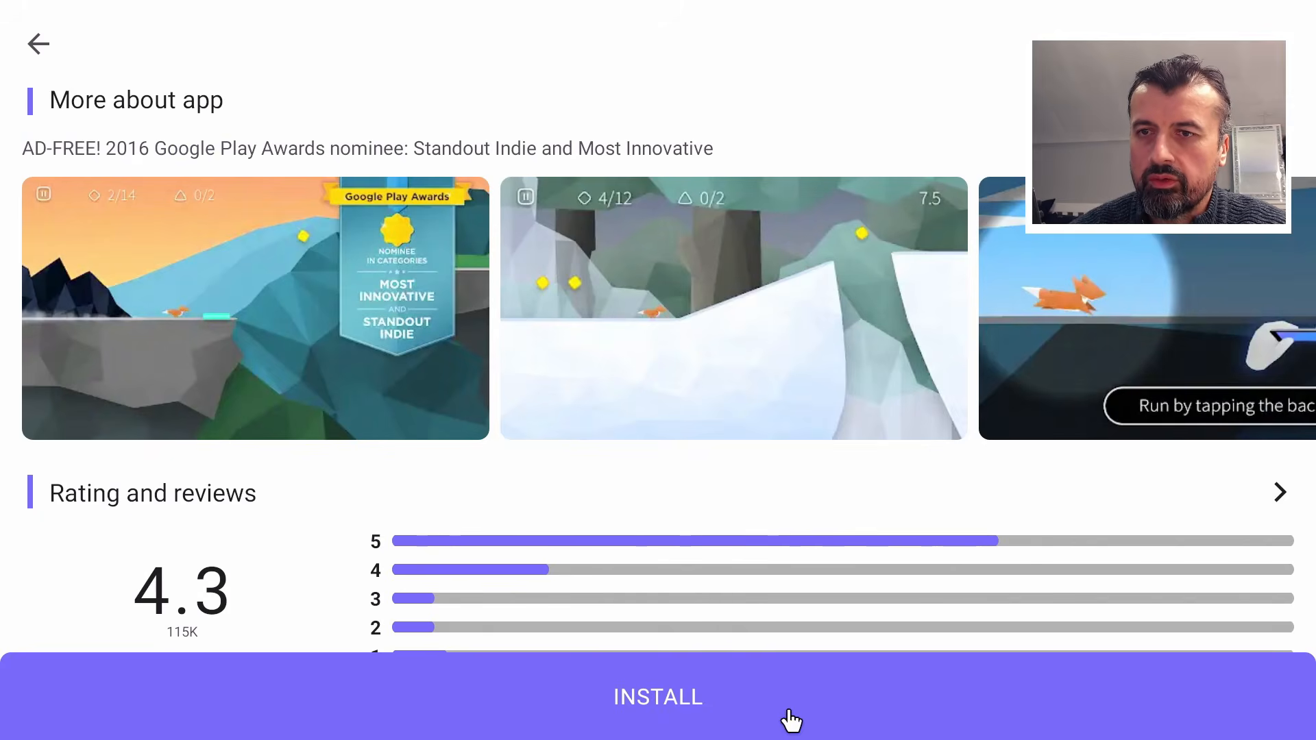
pyautogui.click(658, 696)
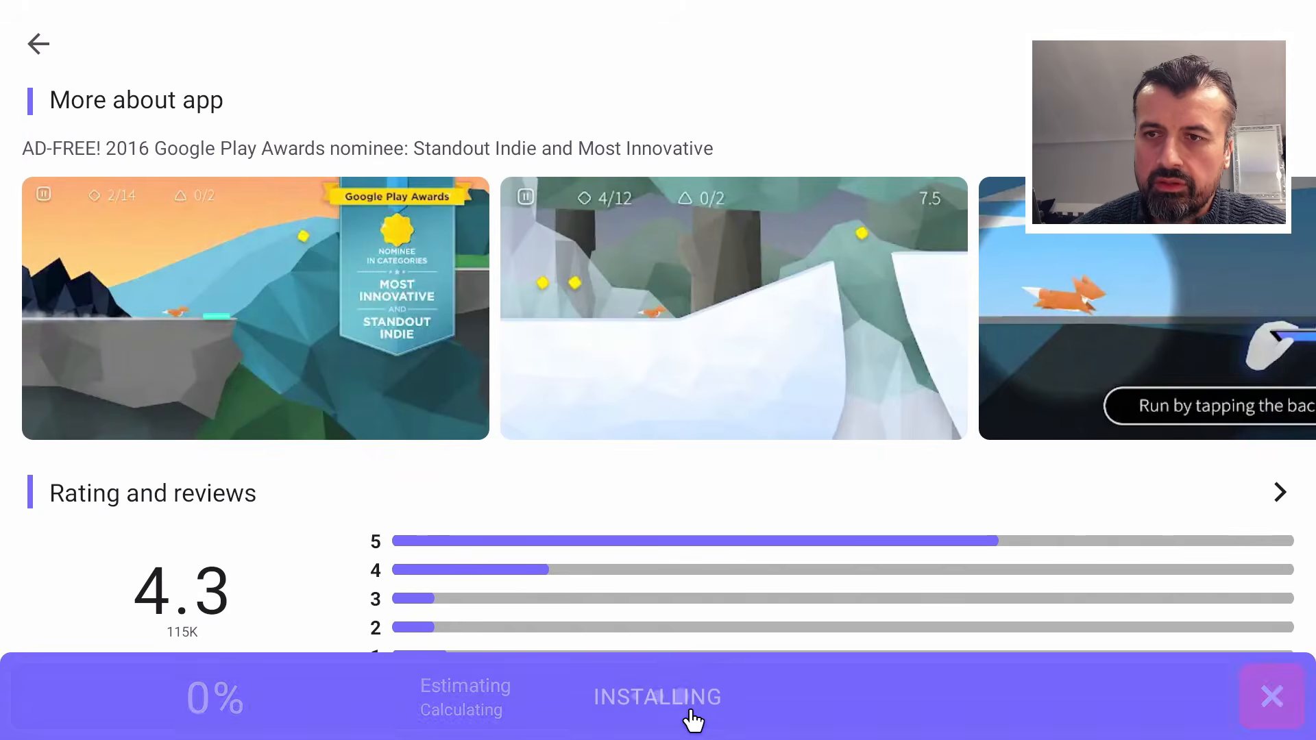
pyautogui.click(656, 696)
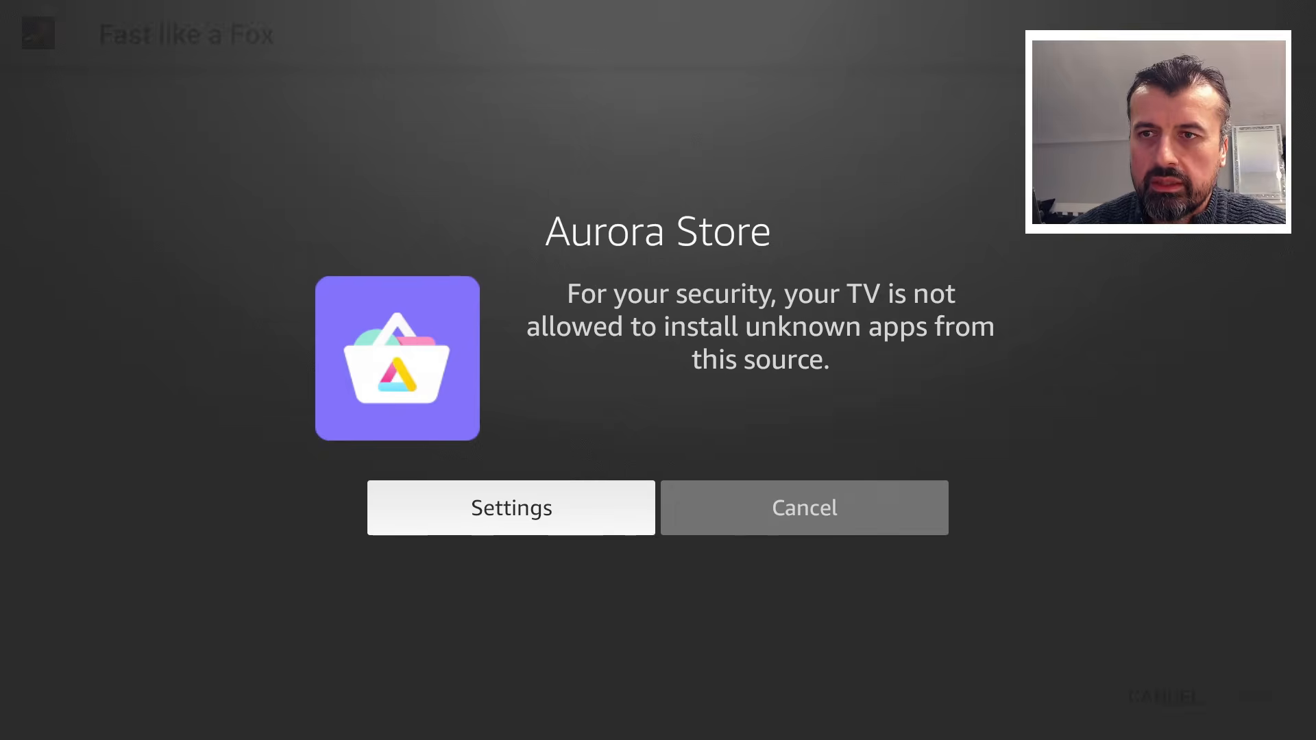
# - Reach the Install unknown apps permission list from the security prompt and look through it
pyautogui.click(510, 507)
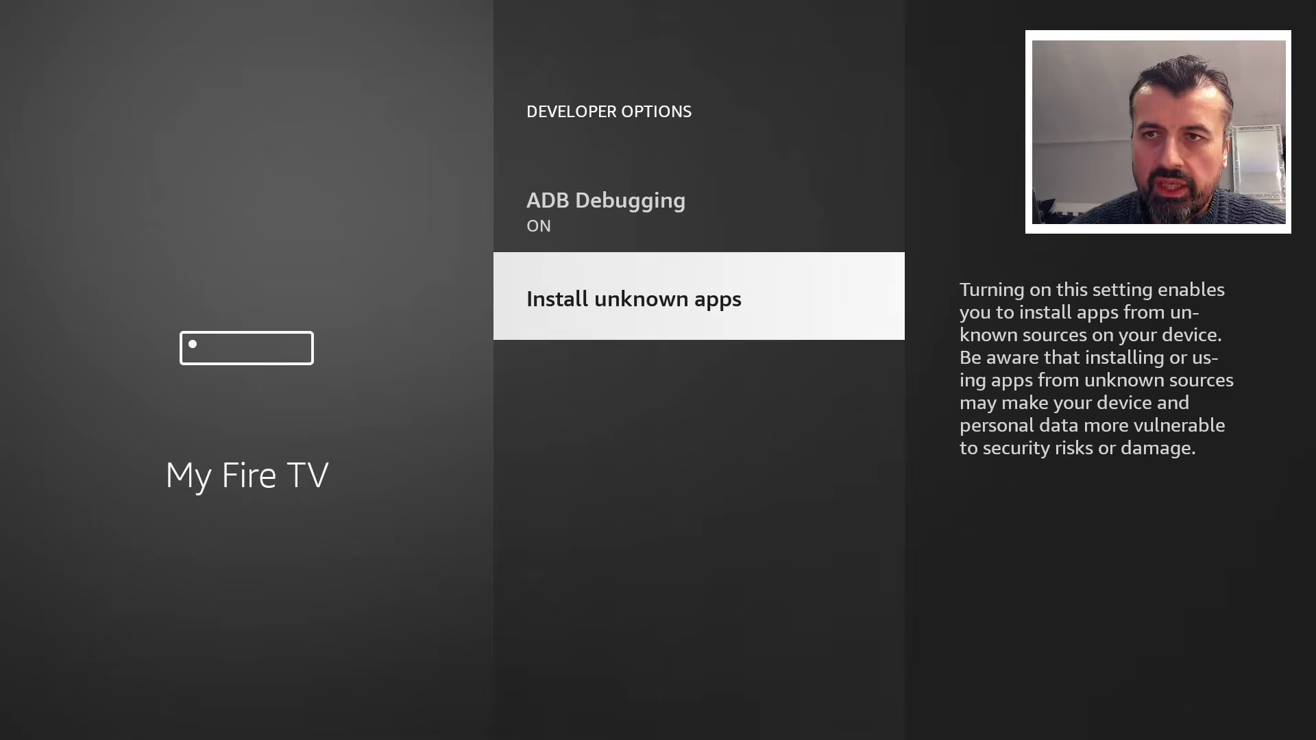
pyautogui.click(632, 298)
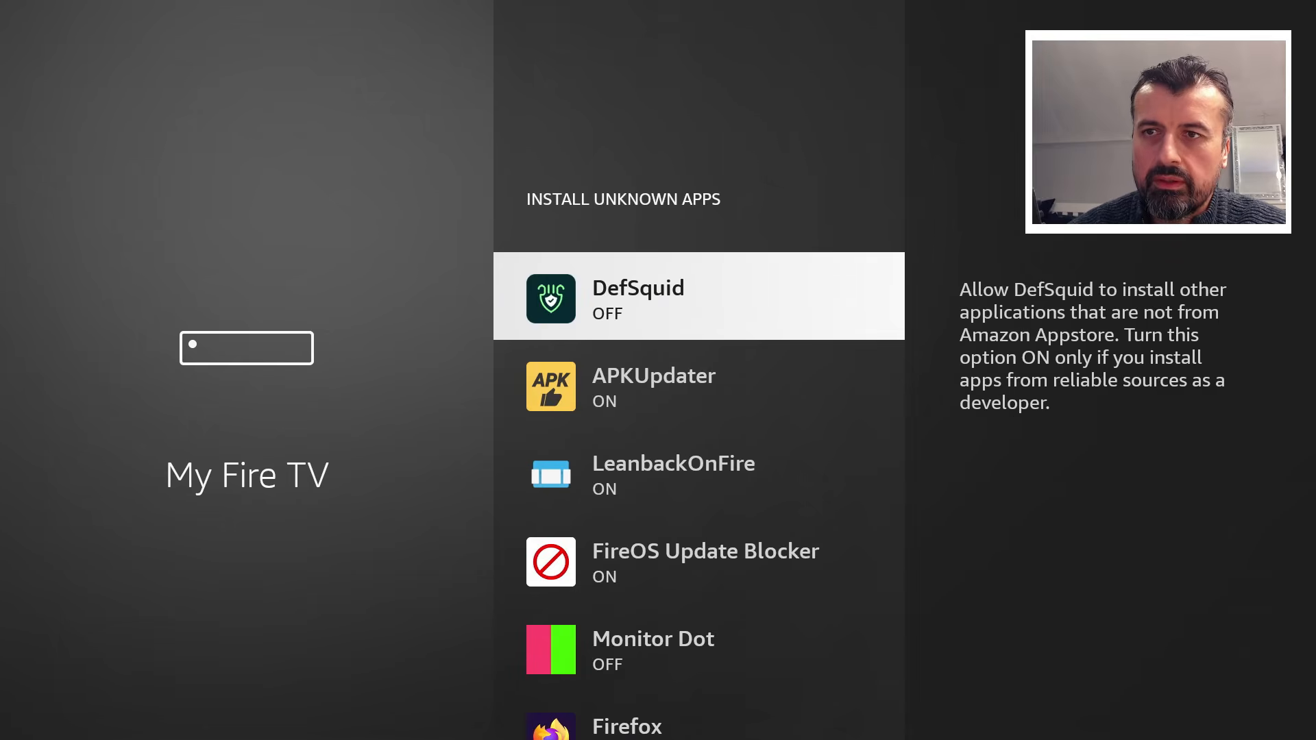
pyautogui.scroll(-3)
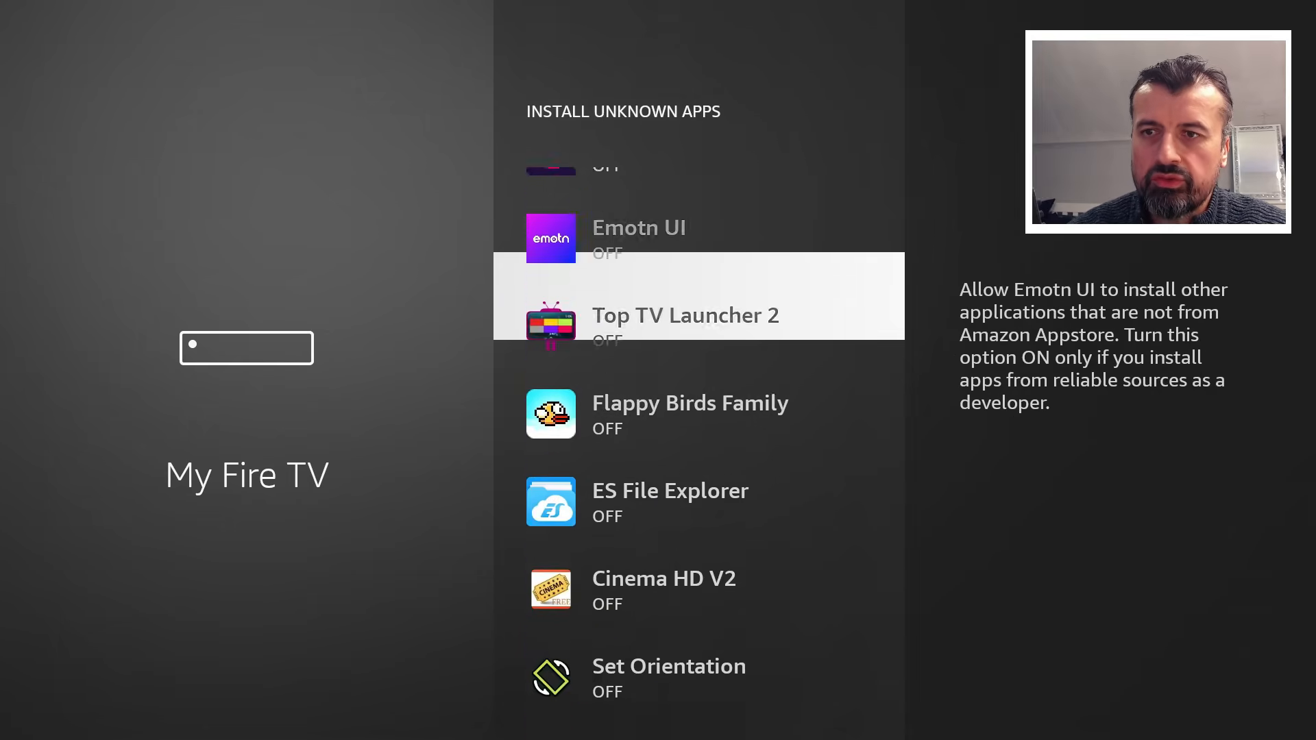
pyautogui.scroll(-3)
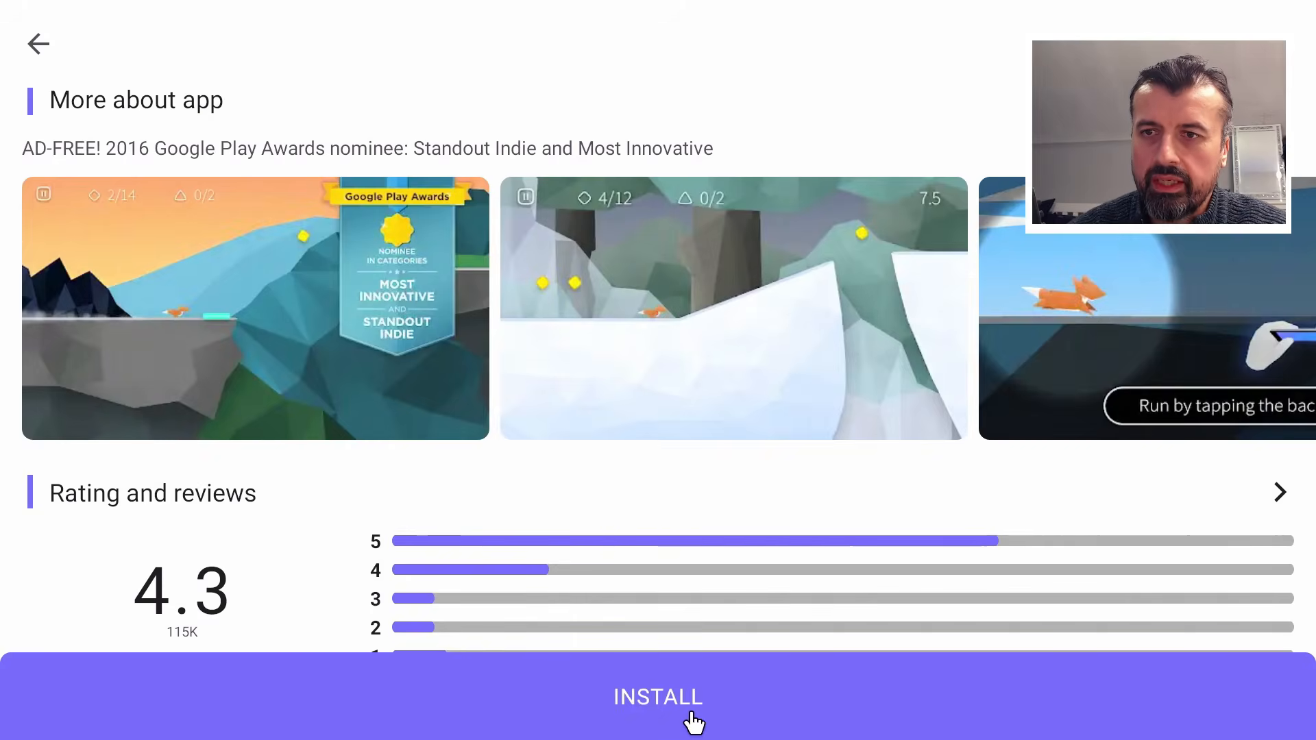
# - Retry the install and confirm it in the Android package installer prompt
pyautogui.click(656, 697)
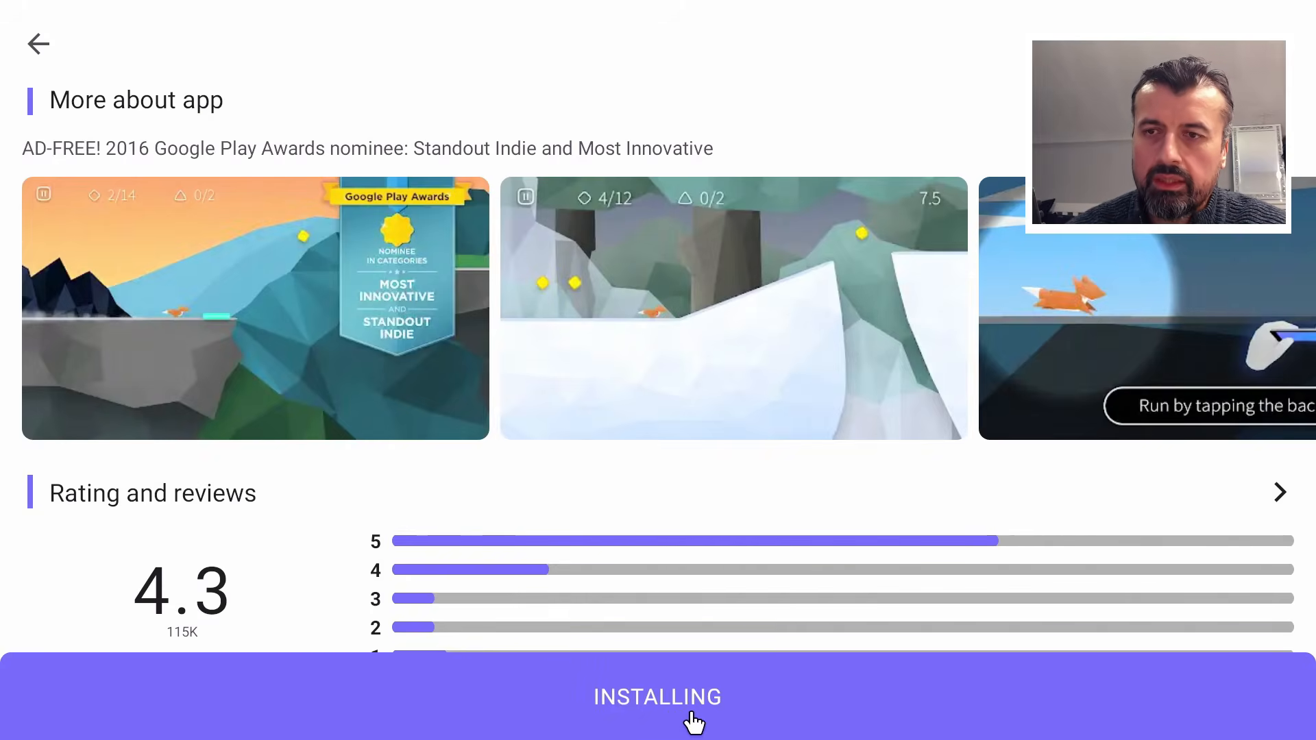
pyautogui.click(658, 696)
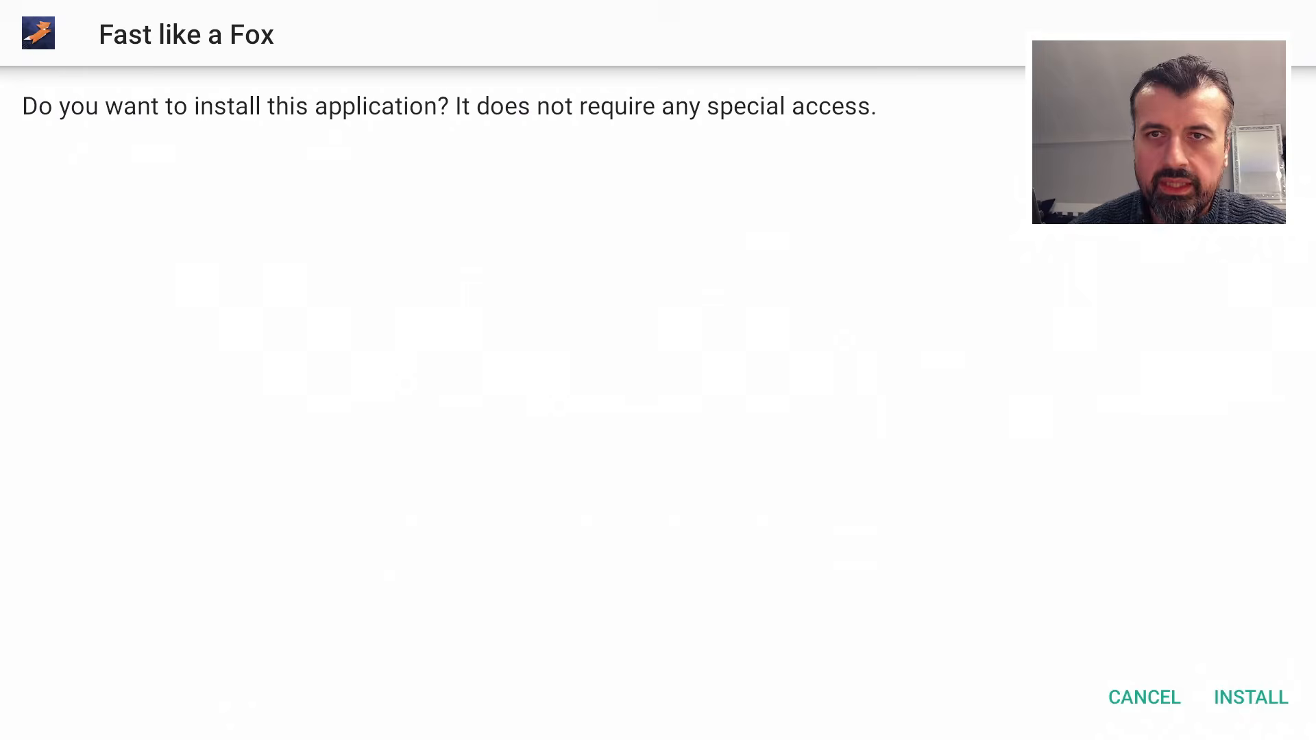
pyautogui.click(1250, 697)
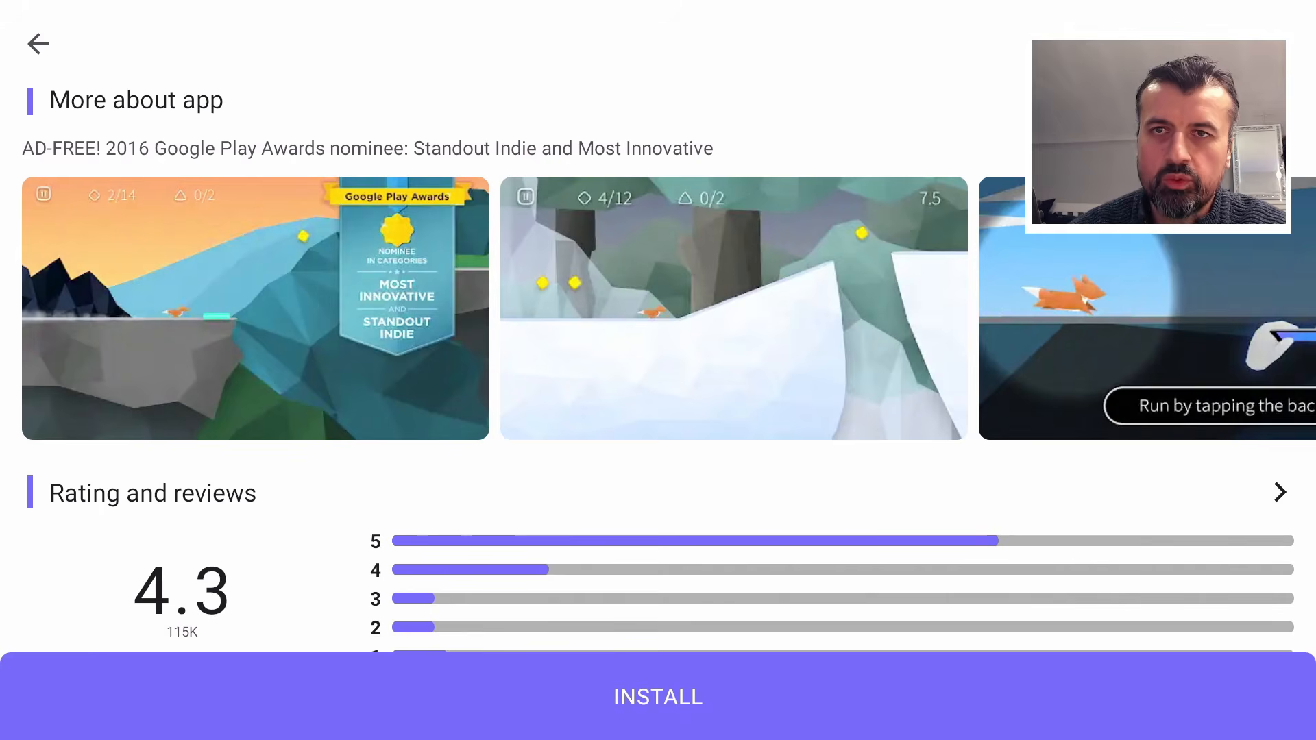
pyautogui.click(658, 697)
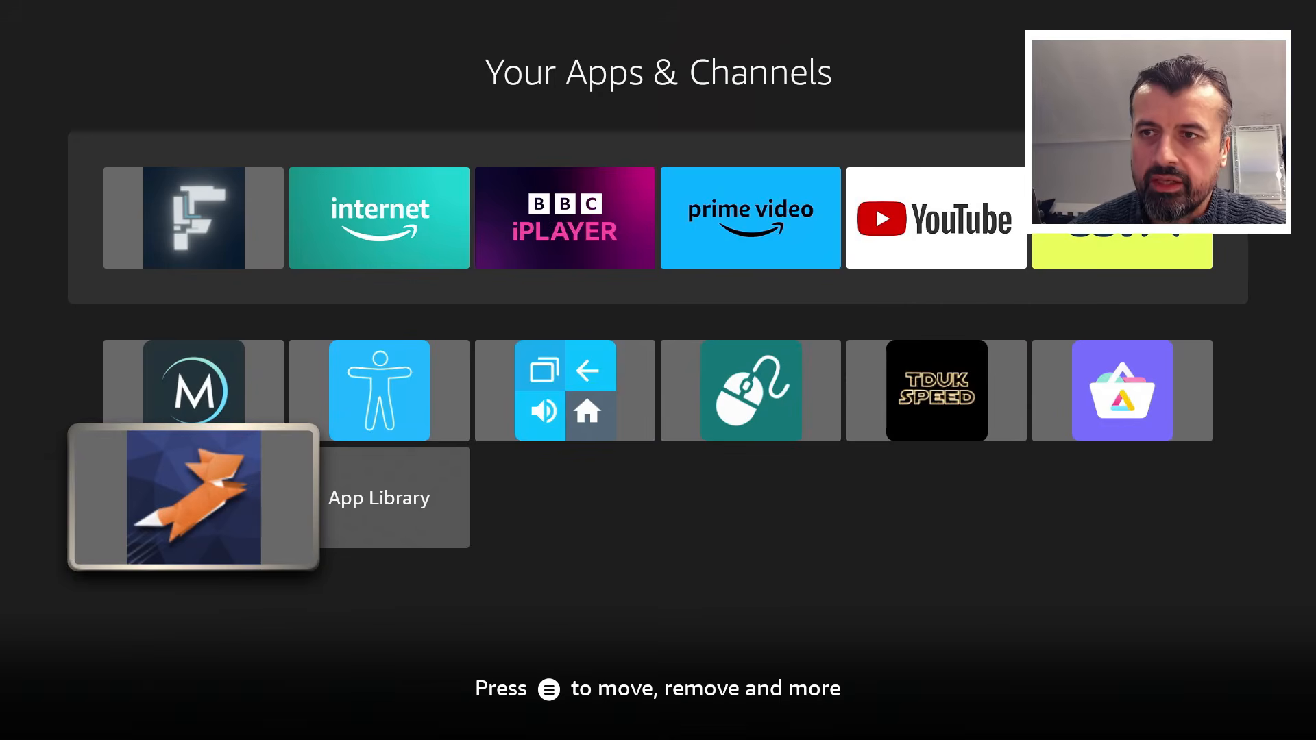
# - Start Fast like a Fox from Your Apps & Channels and choose Play on its title screen
pyautogui.click(193, 496)
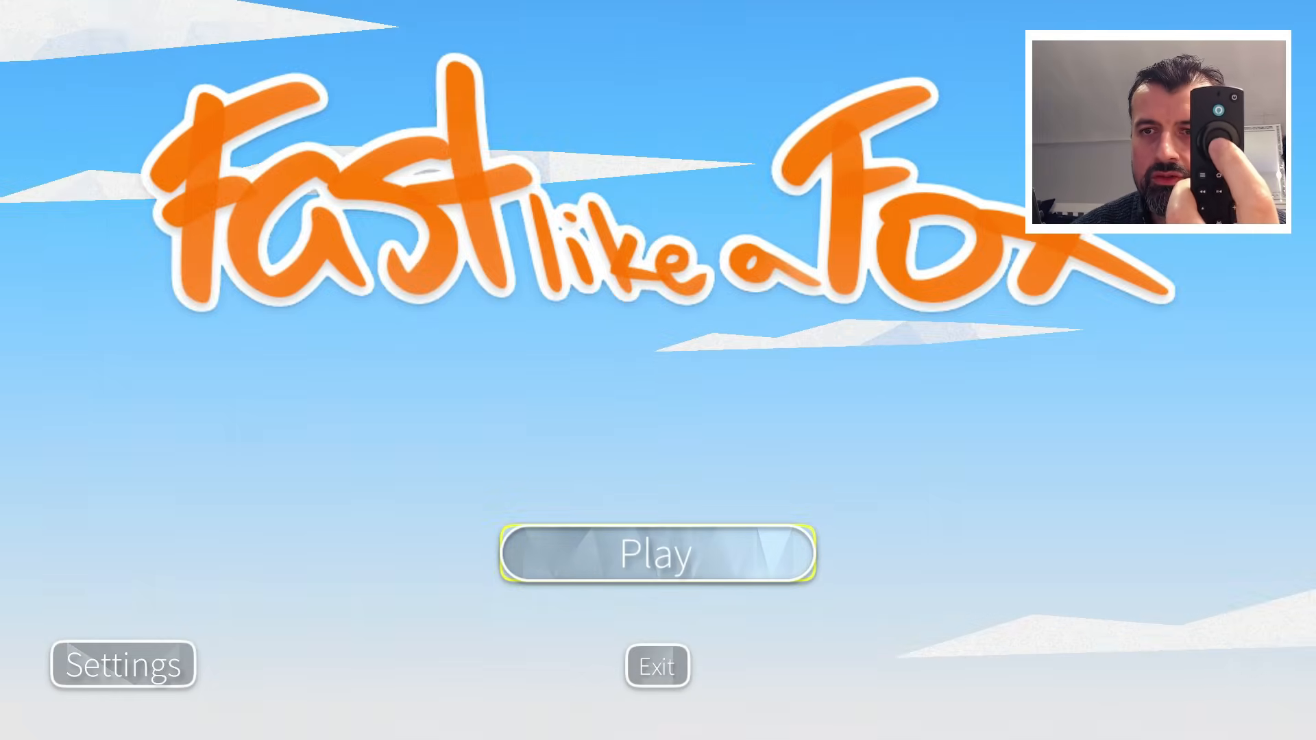
pyautogui.click(657, 552)
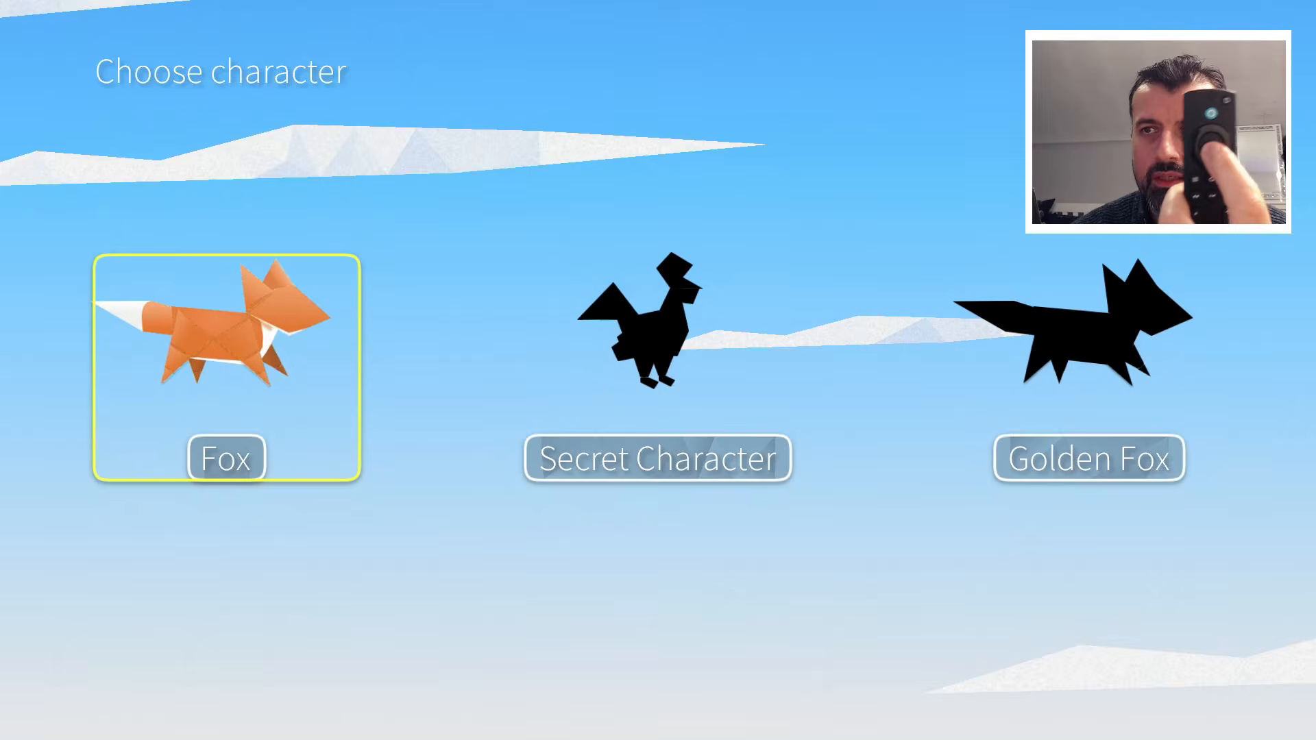